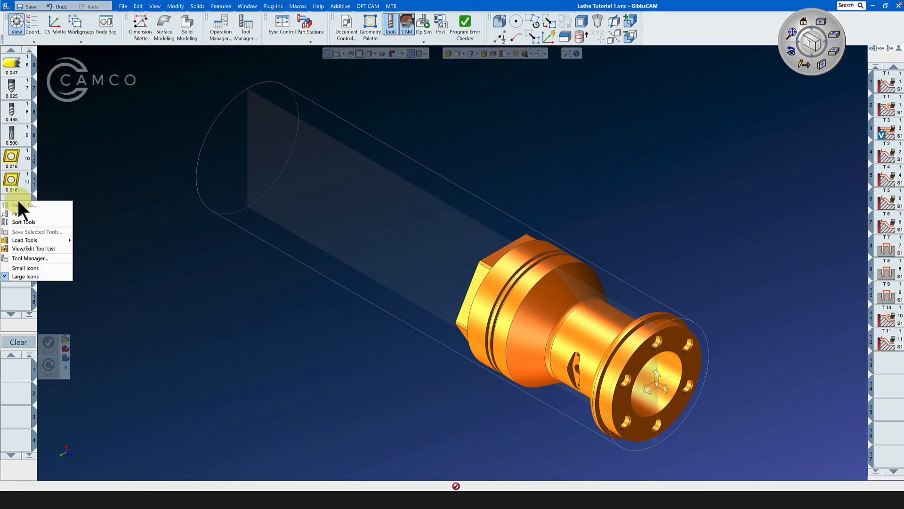
pyautogui.moveTo(25, 250)
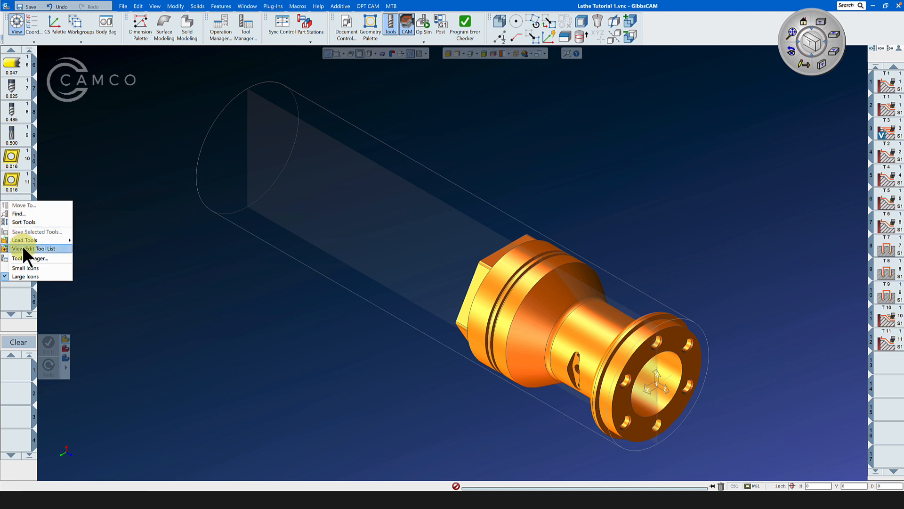
# Step: Load Lathe Tutorial Mill Turn Tools.tlst and add its endmill and three drills to the part
pyautogui.click(25, 240)
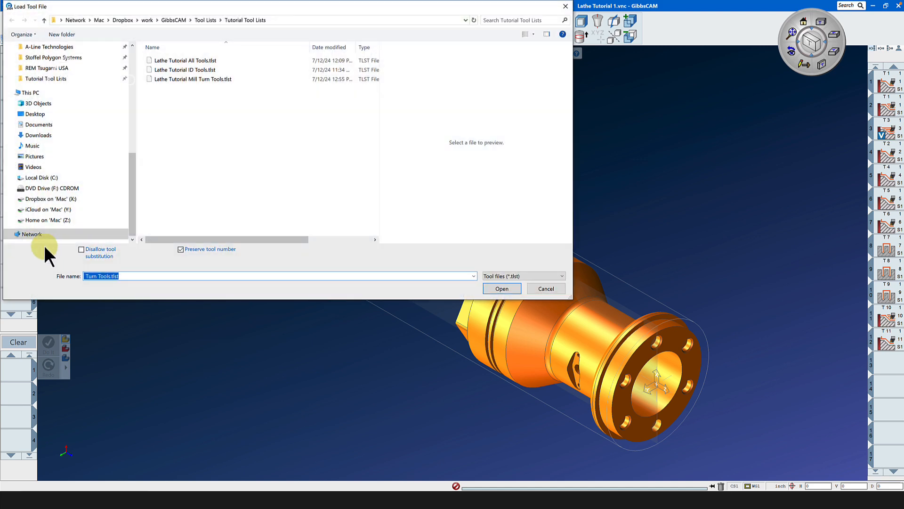
pyautogui.click(193, 79)
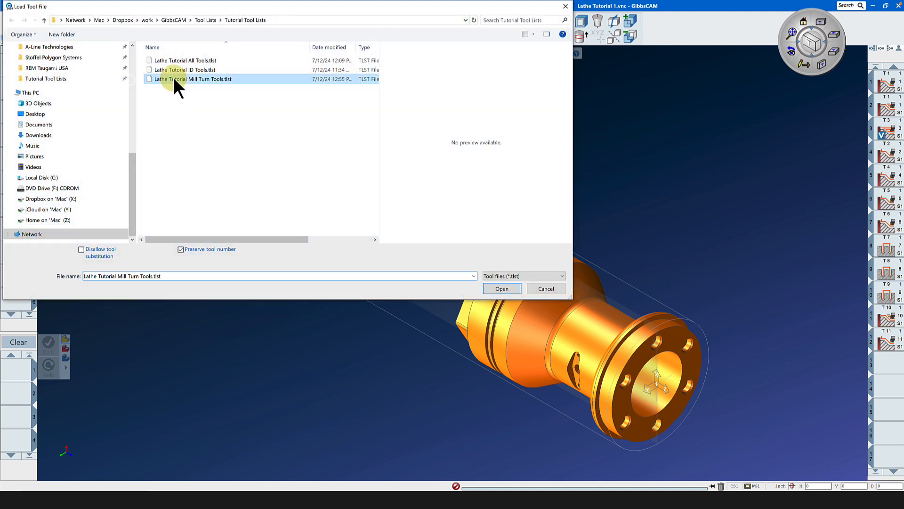
pyautogui.click(501, 288)
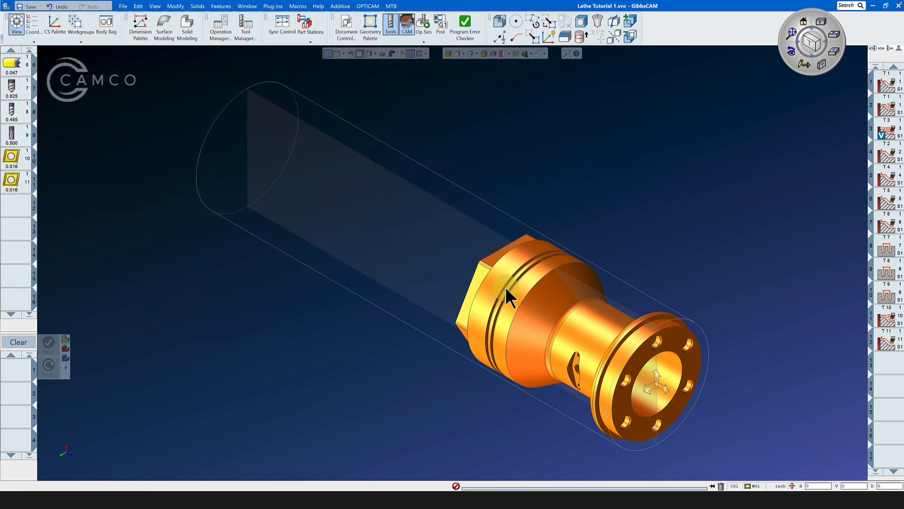
pyautogui.click(247, 24)
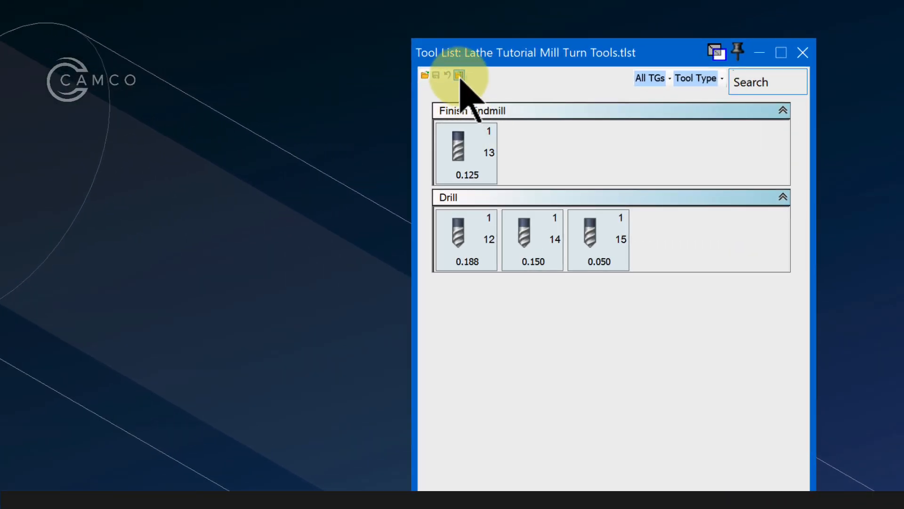
pyautogui.moveTo(458, 75)
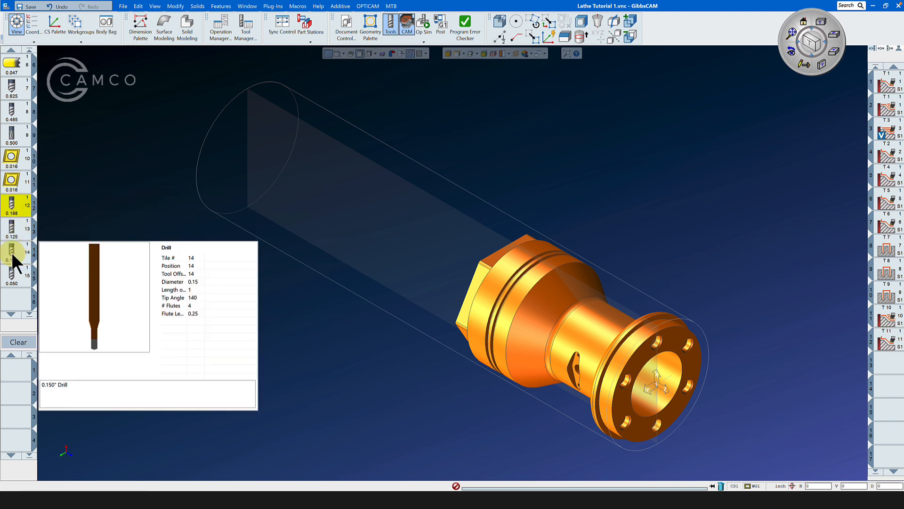
pyautogui.moveTo(13, 259)
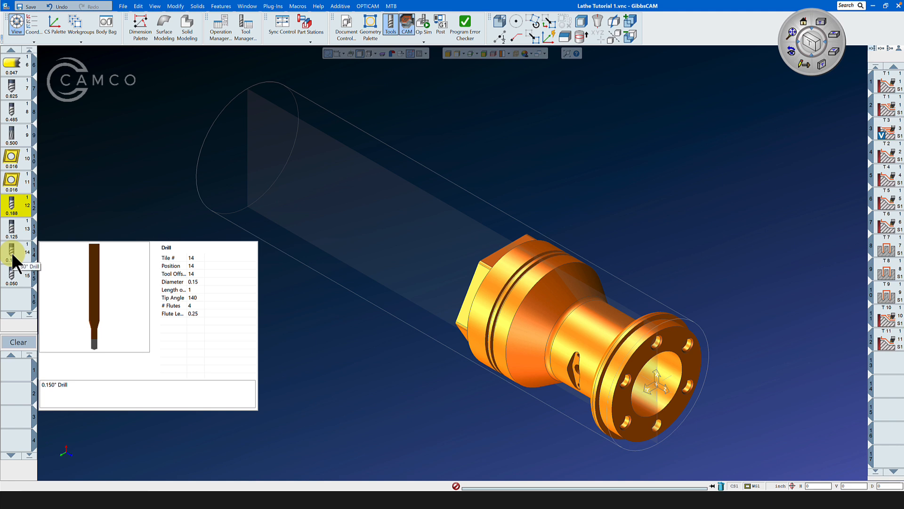
pyautogui.click(15, 277)
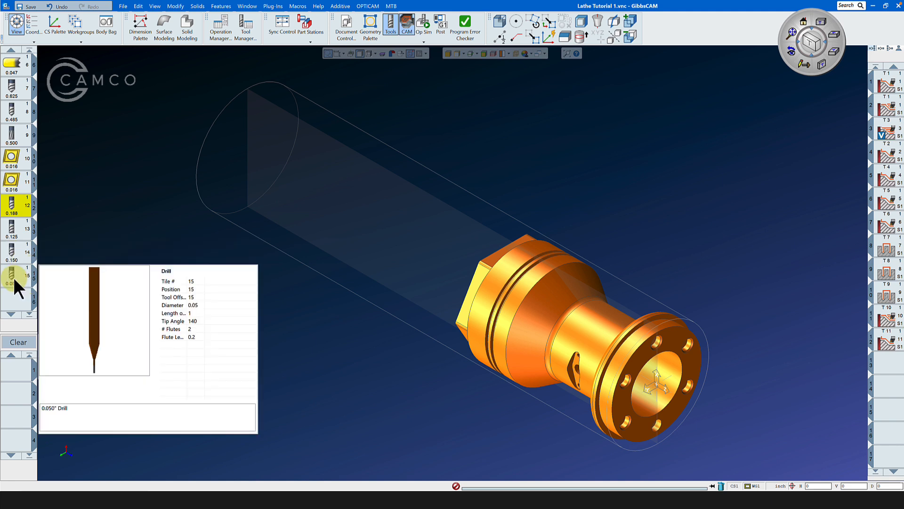
pyautogui.moveTo(16, 280)
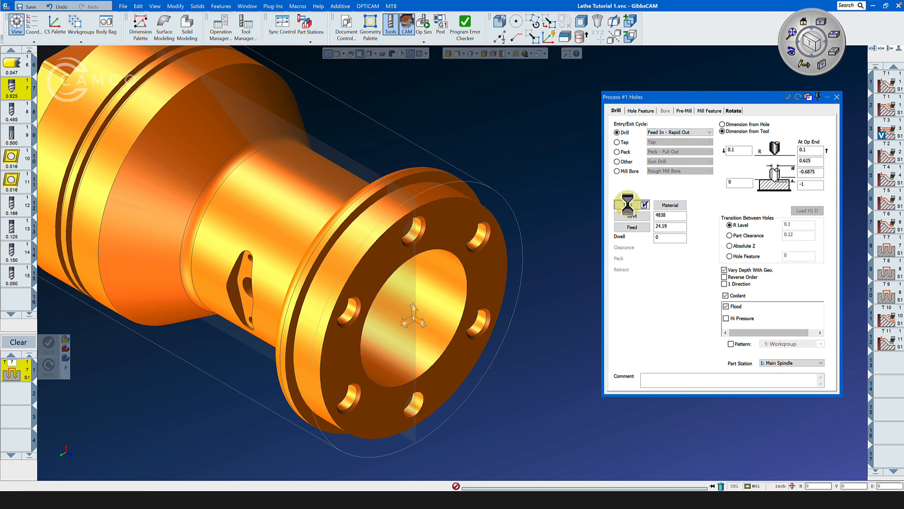
# Step: Add a 'Carbide Spot Drill' entry for tool 7 at 350 sfpm and recalculate the feed
pyautogui.click(631, 204)
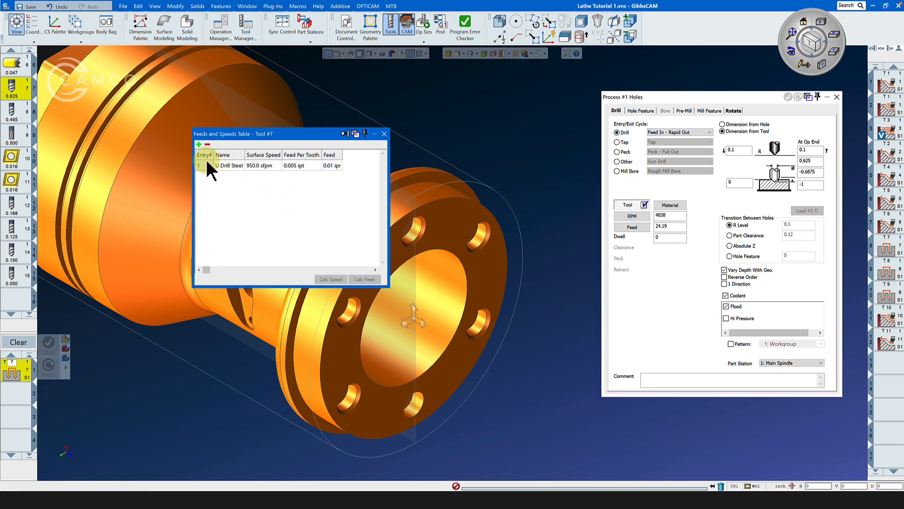
pyautogui.click(199, 144)
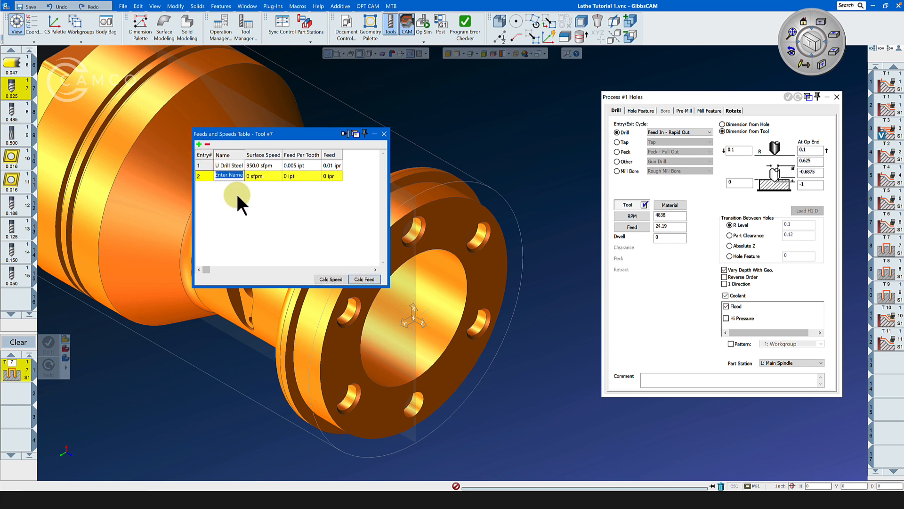
pyautogui.write('Car')
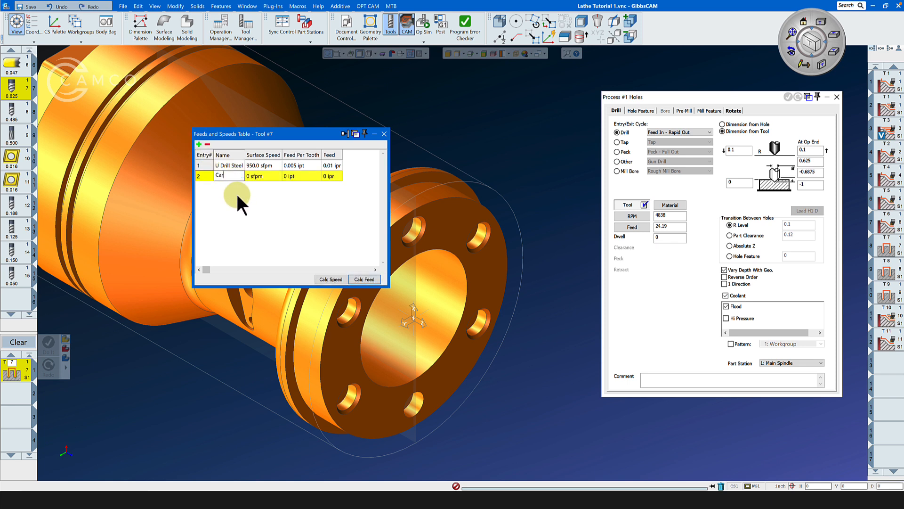
pyautogui.write('Carbide Spot')
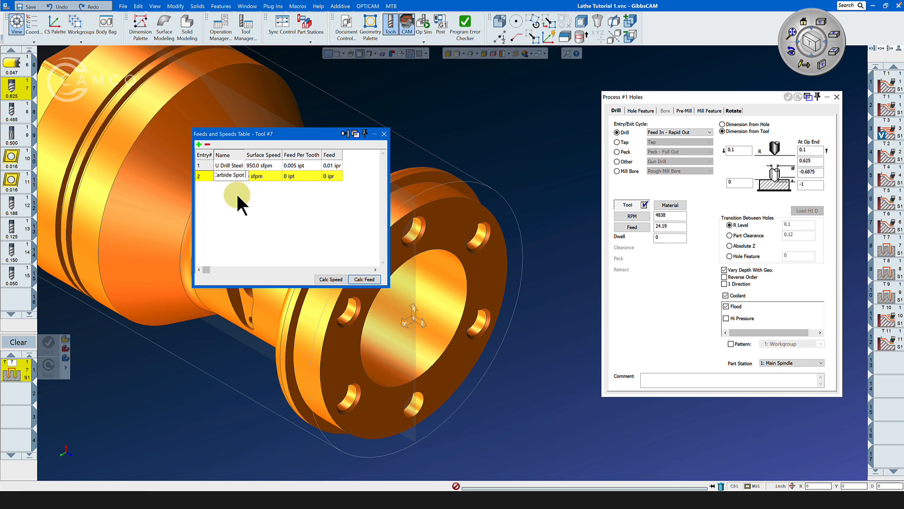
pyautogui.write('Drill')
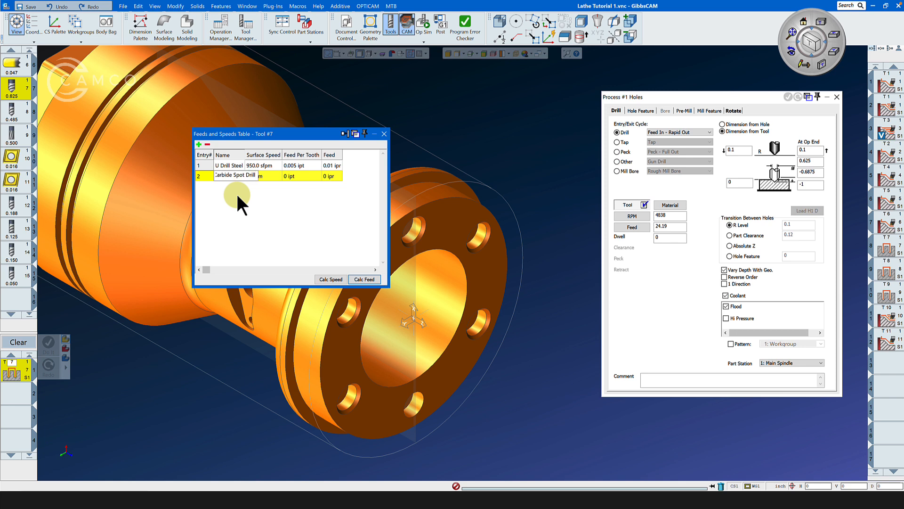
pyautogui.click(263, 176)
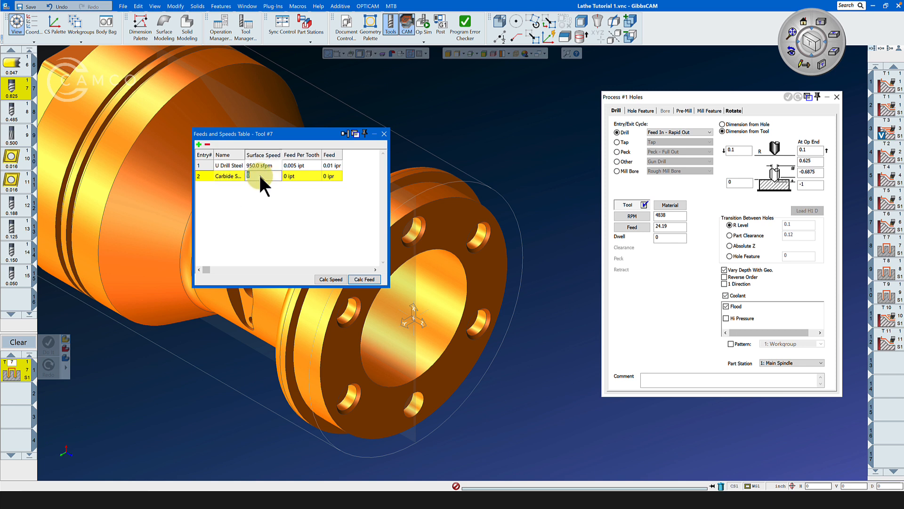
pyautogui.write('350.0 sfpm')
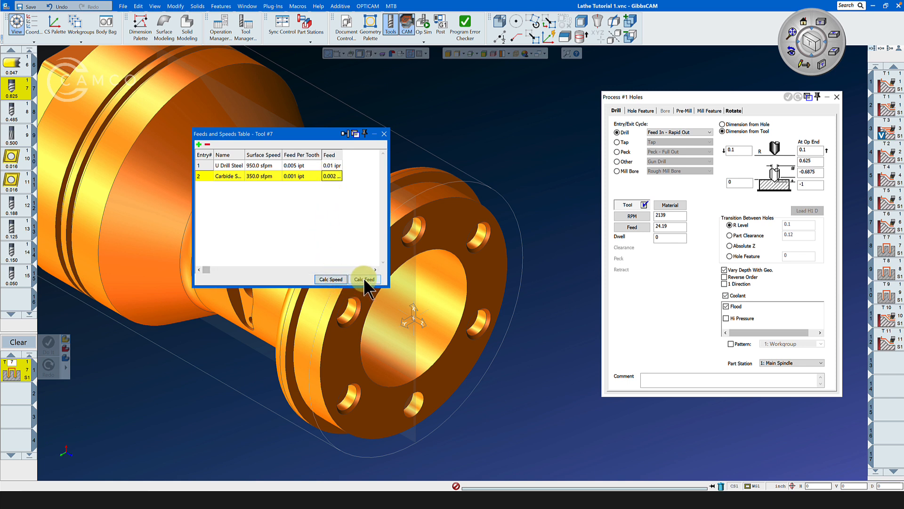
pyautogui.click(364, 279)
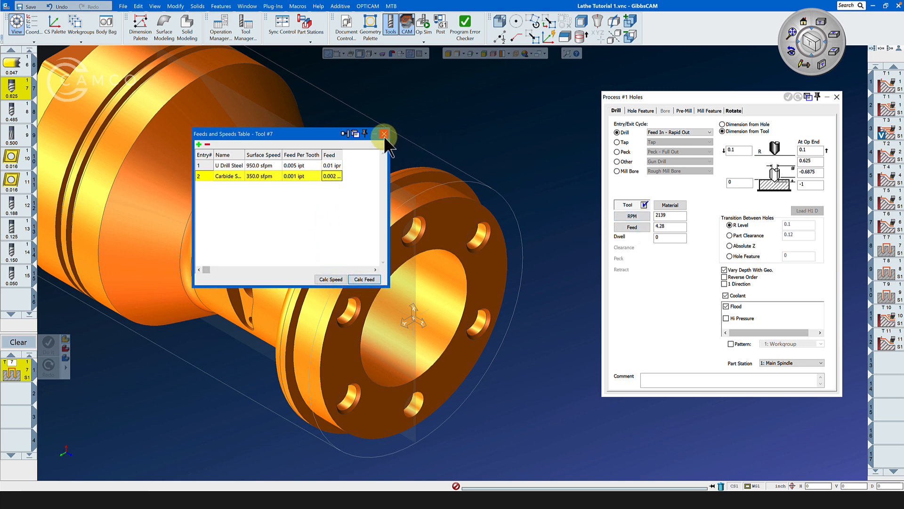
pyautogui.click(384, 134)
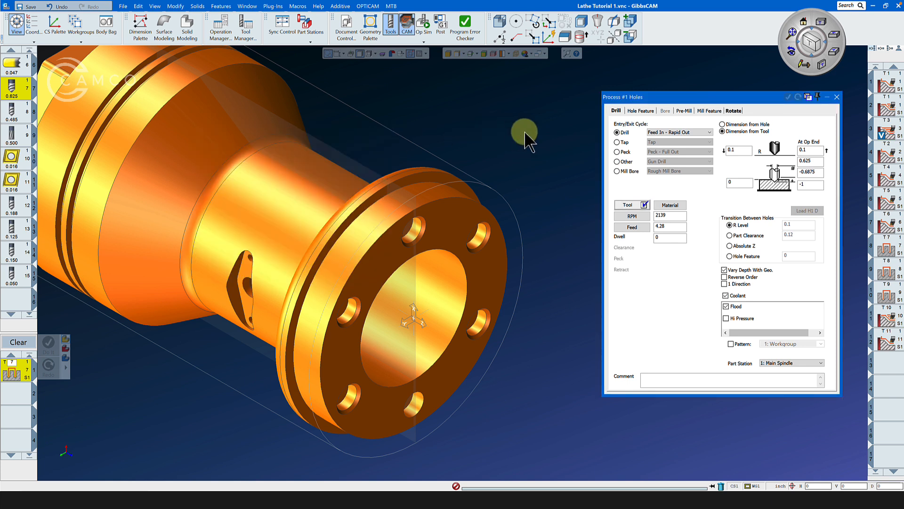
# Step: Switch the hole process's rotation settings to Polar milling
pyautogui.click(732, 110)
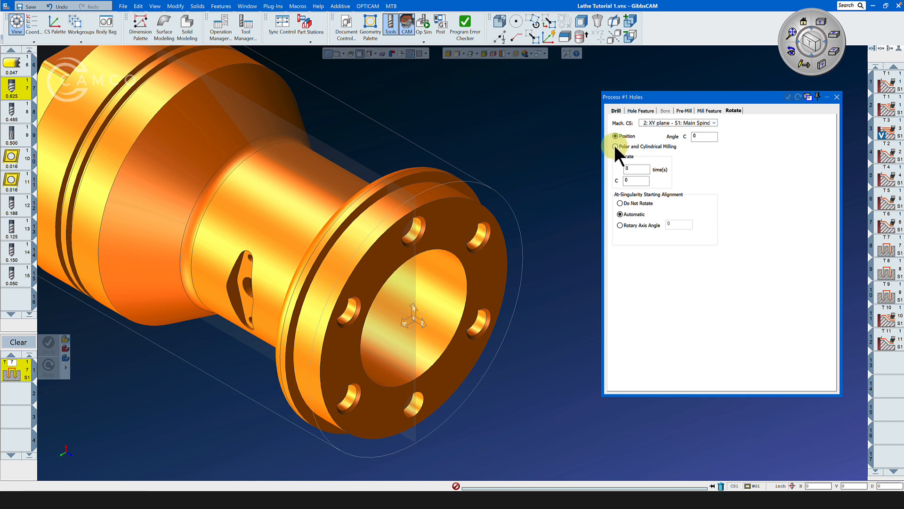
pyautogui.click(616, 146)
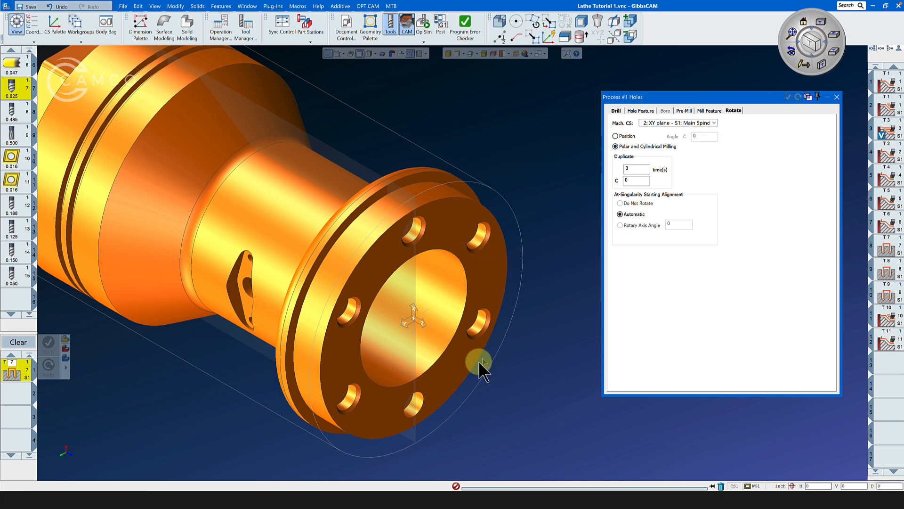
pyautogui.moveTo(481, 236)
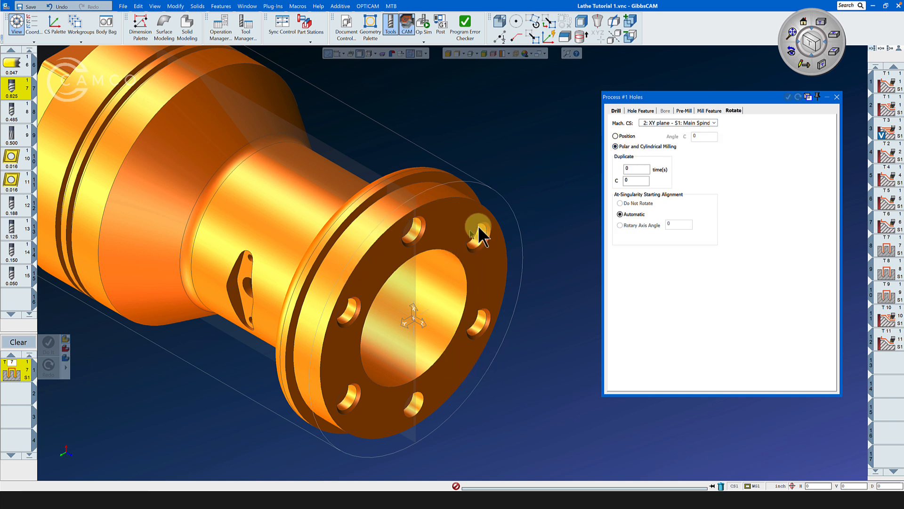
pyautogui.moveTo(375, 260)
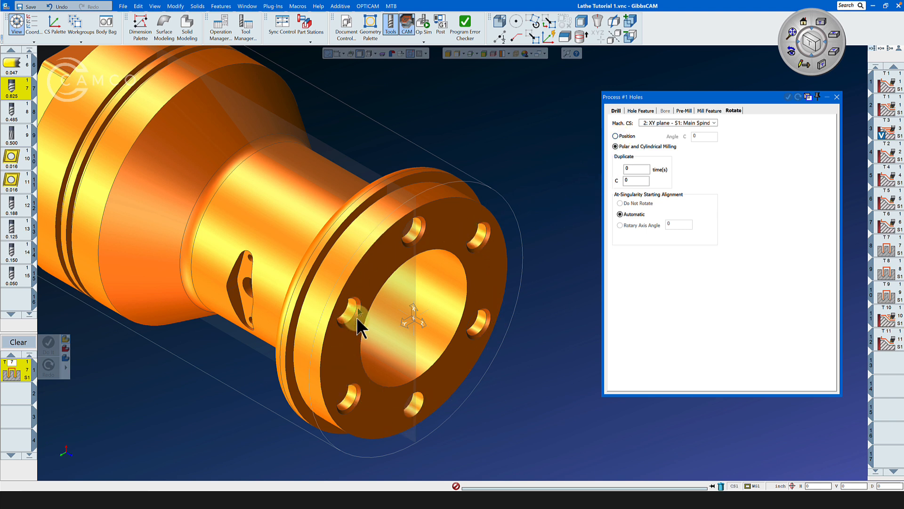
pyautogui.moveTo(551, 130)
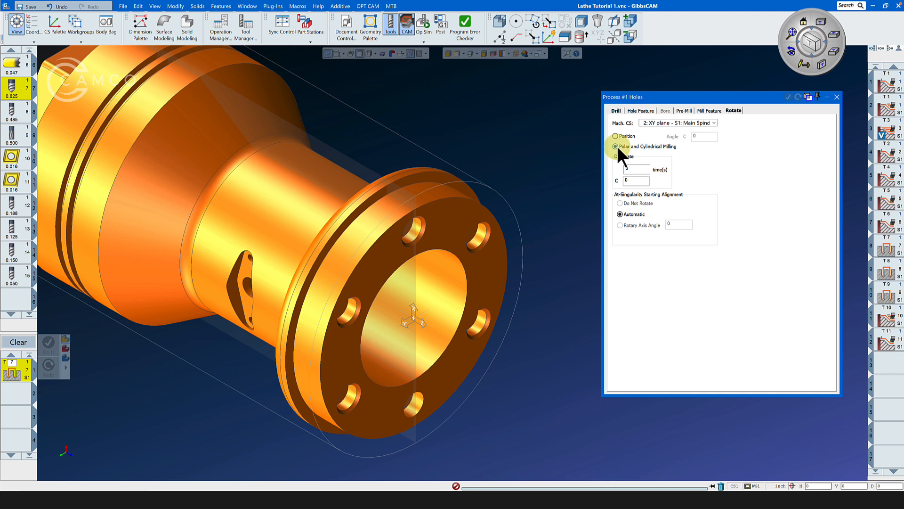
pyautogui.moveTo(542, 242)
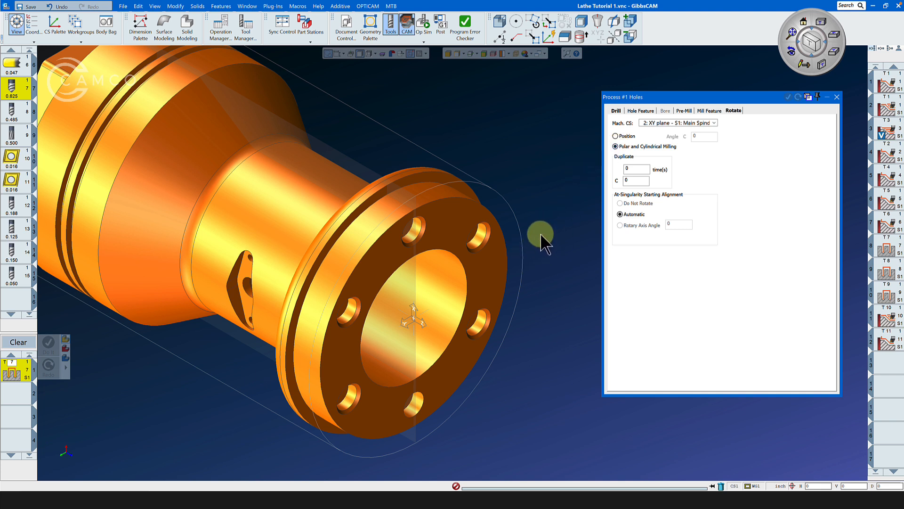
pyautogui.moveTo(550, 205)
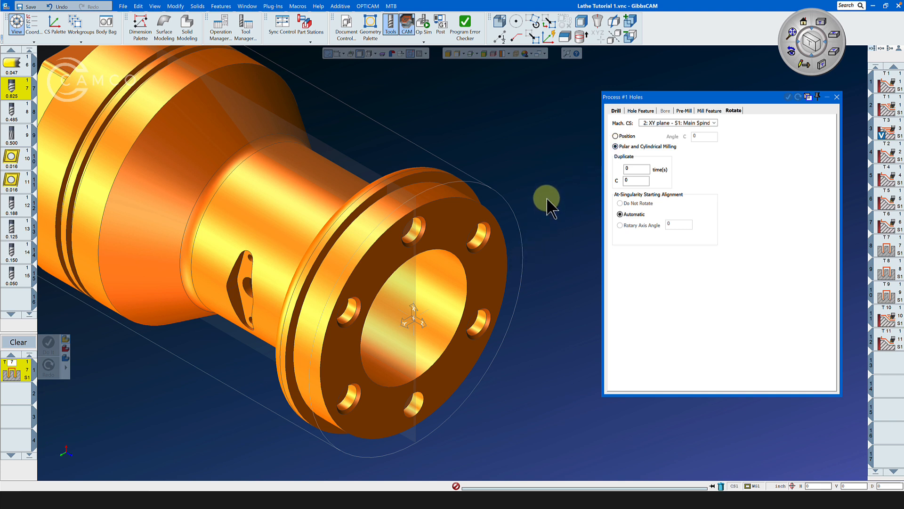
pyautogui.moveTo(605, 199)
pyautogui.write('60')
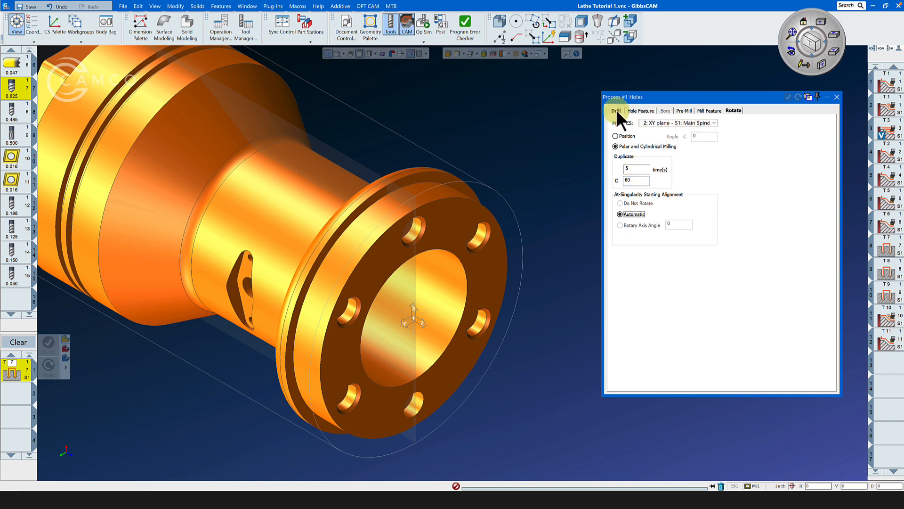
# Step: Return to the Drill tab of the Process #1 Holes dialog
pyautogui.click(614, 110)
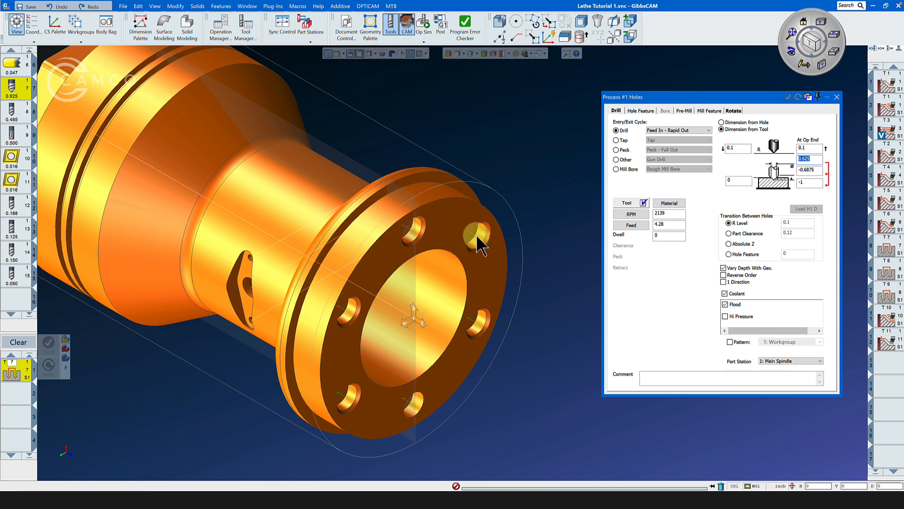
# Step: Review hole H1's definition (0.2275 diameter, -0.11375 depth) and close it
pyautogui.rightClick(472, 238)
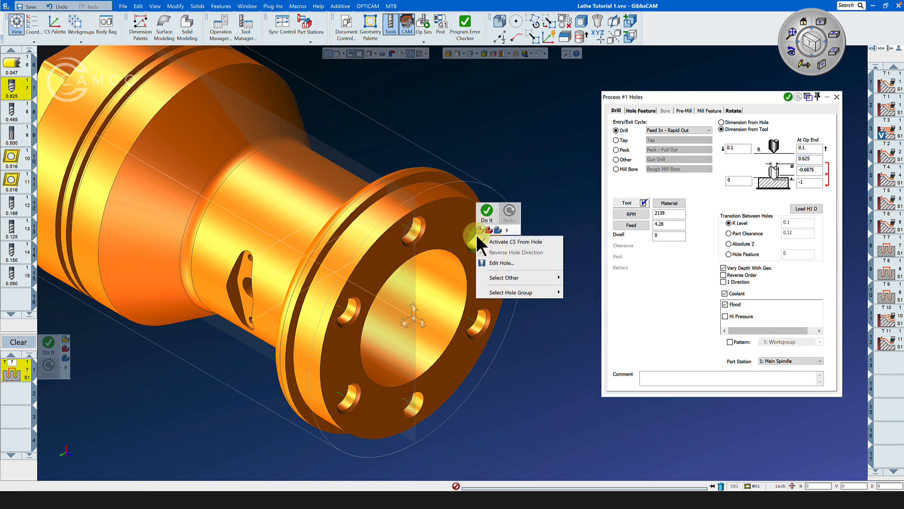
pyautogui.click(501, 263)
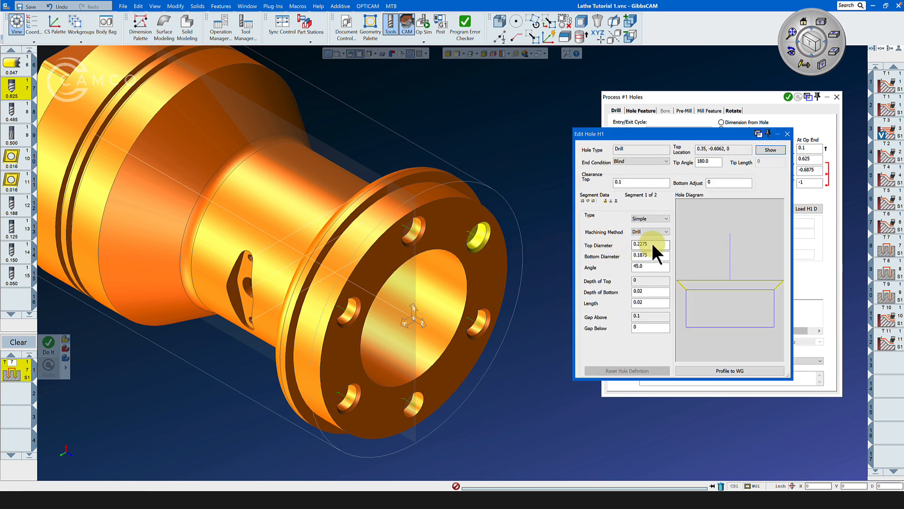
pyautogui.moveTo(876, 149)
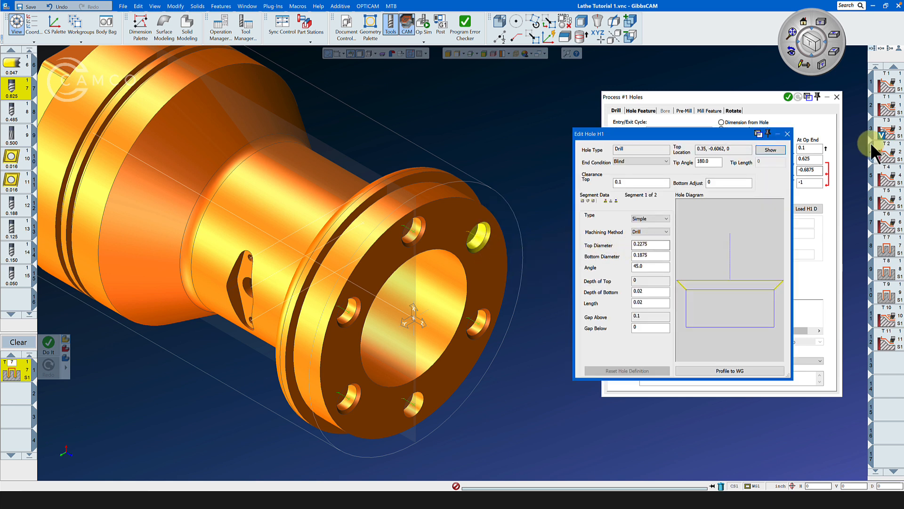
pyautogui.click(786, 134)
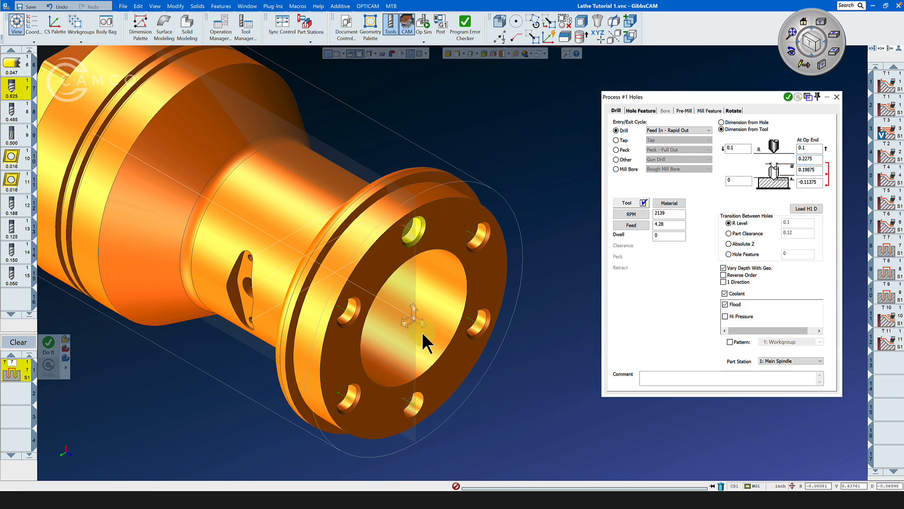
pyautogui.moveTo(643, 141)
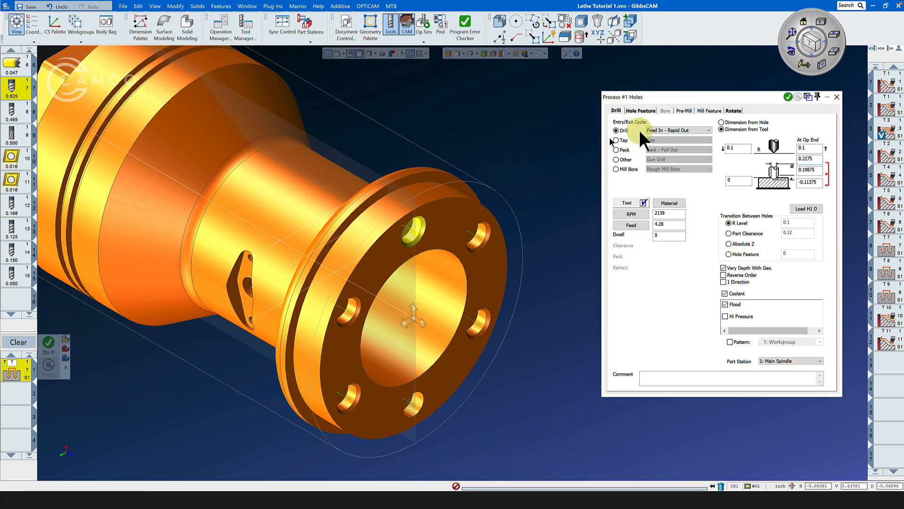
# Step: Run Do It to create the drilling operation around the six-hole bolt circle
pyautogui.click(47, 342)
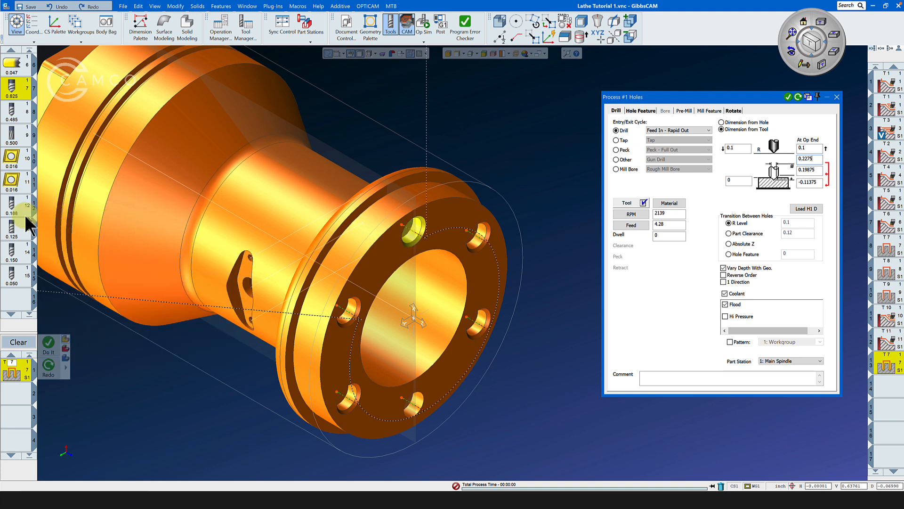
pyautogui.moveTo(11, 236)
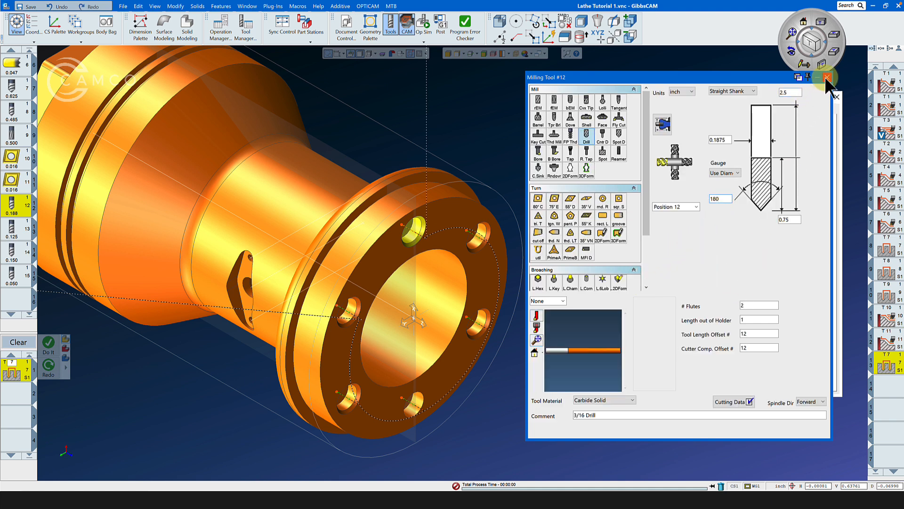
# Step: Add a '4140 Drilling' entry for tool 12 at 225 sfpm and calculate the feed
pyautogui.click(825, 77)
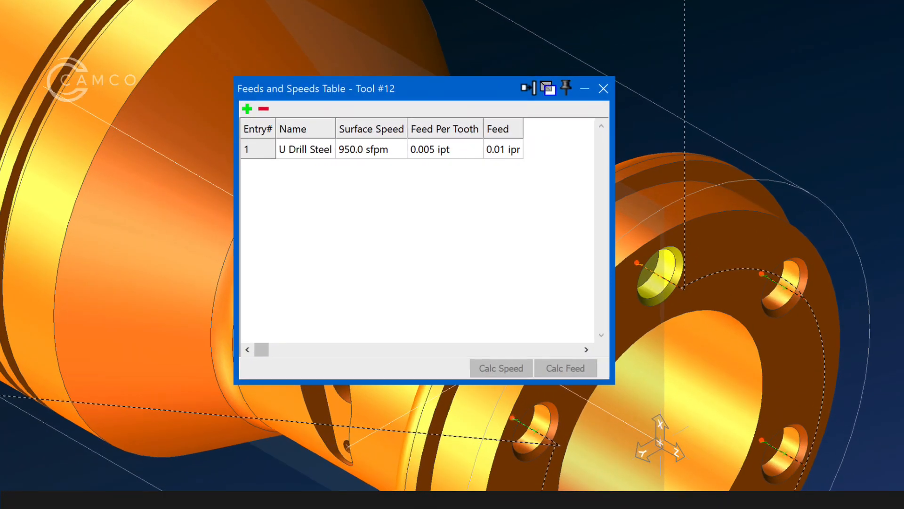
pyautogui.click(247, 109)
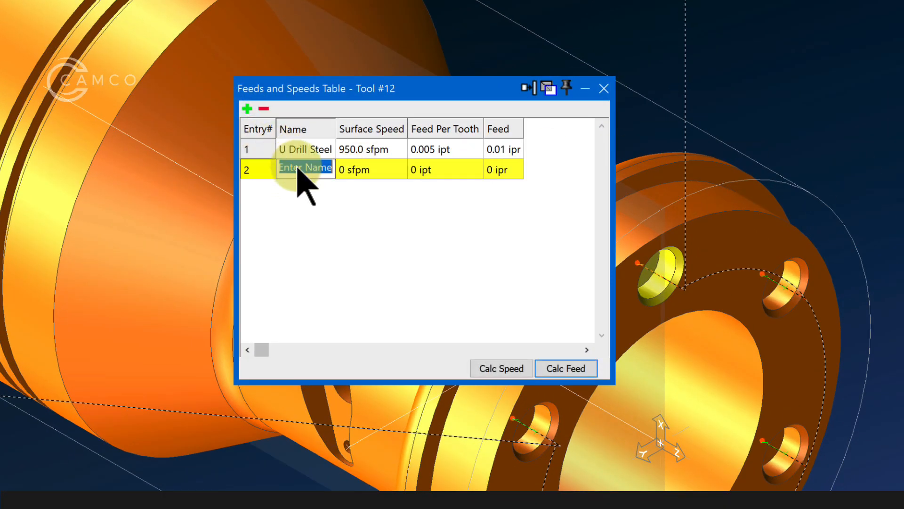
pyautogui.write('4140 Dri')
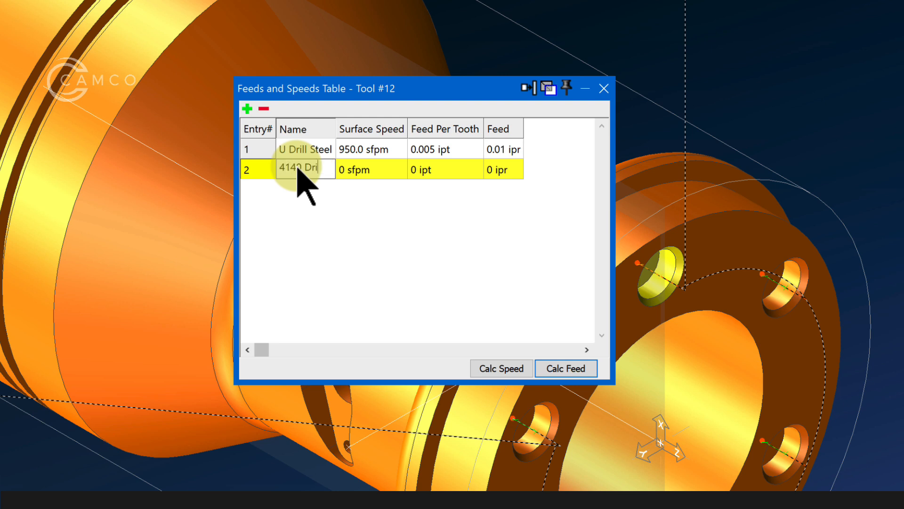
pyautogui.write('lling')
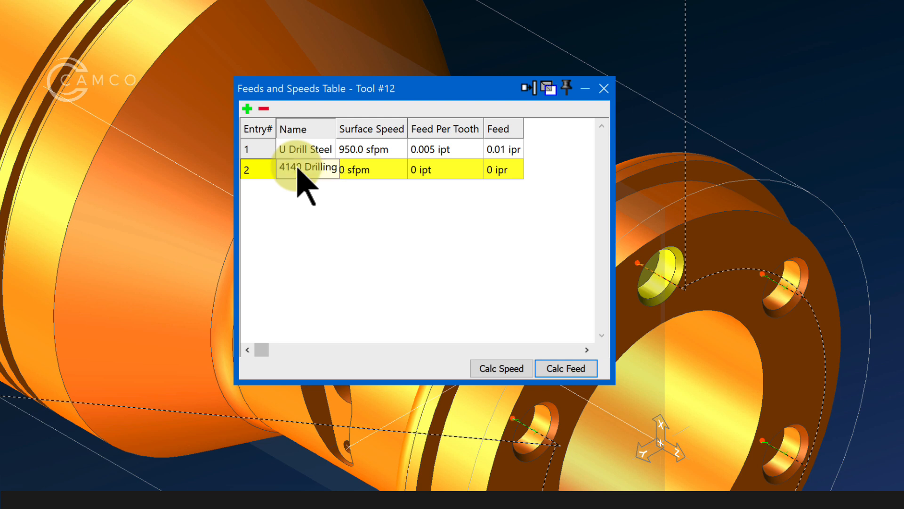
pyautogui.click(371, 169)
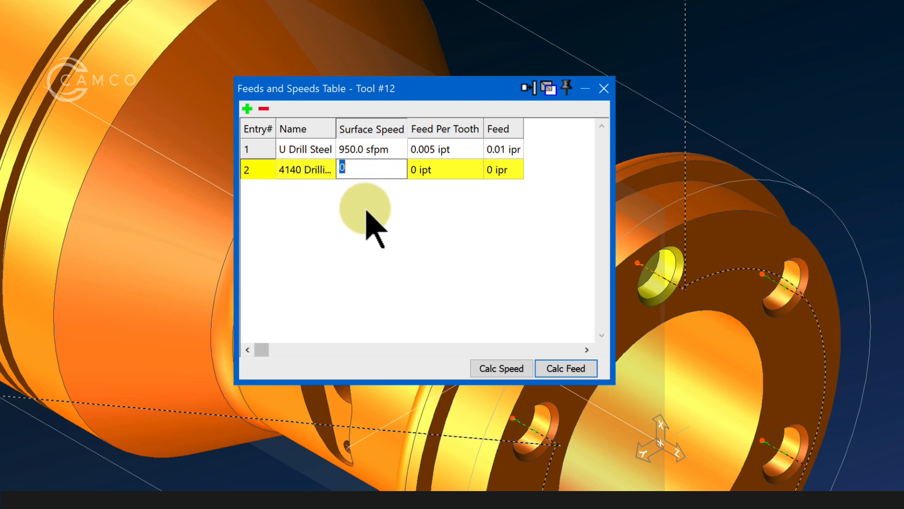
pyautogui.write('225.0 sfpm')
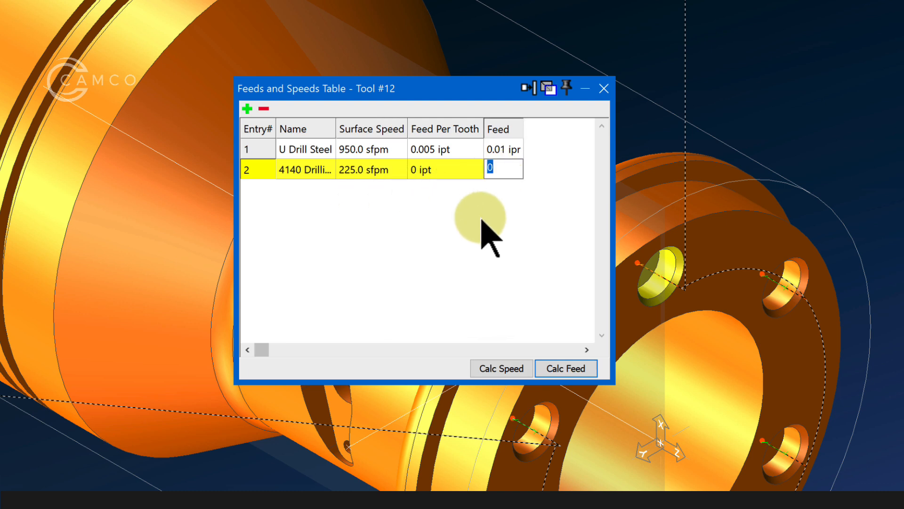
pyautogui.click(564, 368)
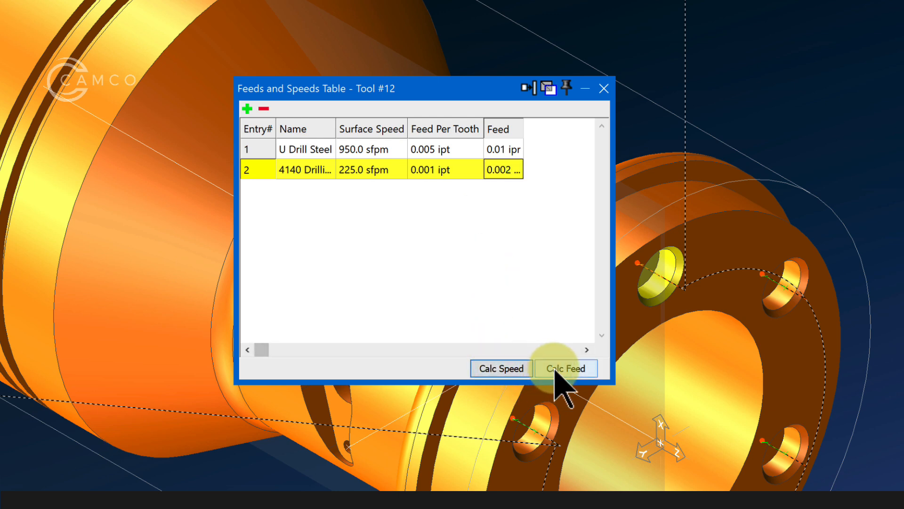
pyautogui.click(565, 368)
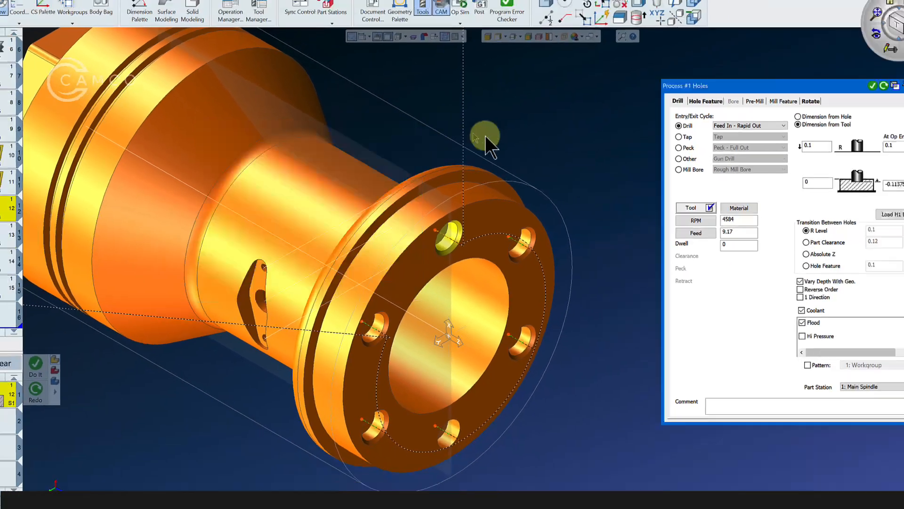
# Step: Set the holes process to a Peck - Chip Break cycle and close the dialog
pyautogui.click(679, 147)
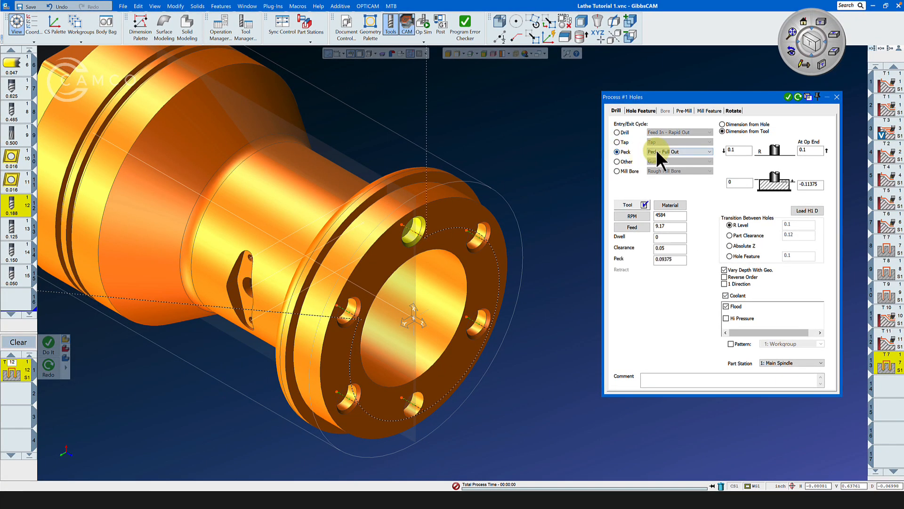
pyautogui.click(679, 151)
pyautogui.write('-0.1')
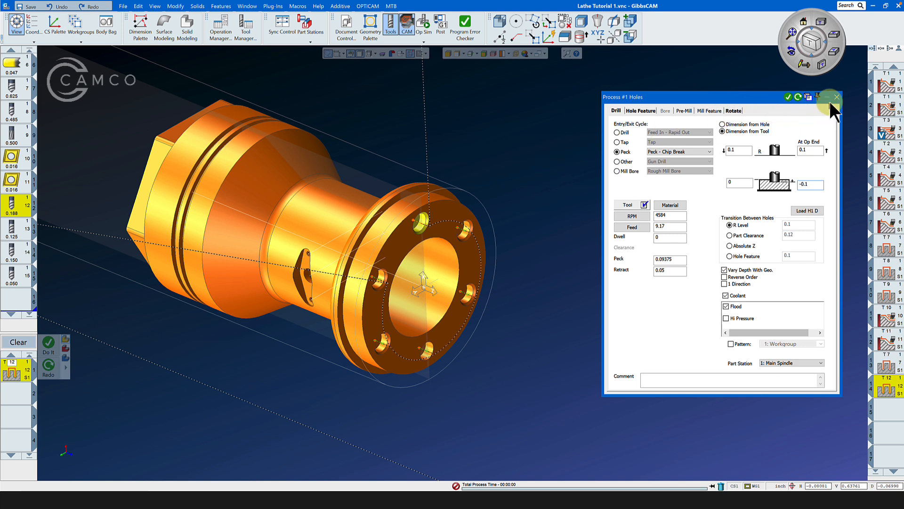
pyautogui.click(835, 96)
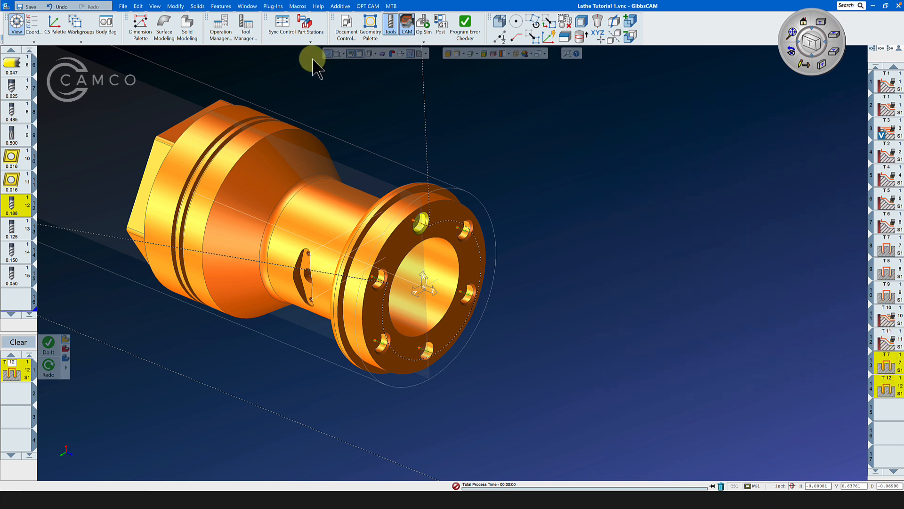
# Step: Select all operations and open Op Sim Rendering
pyautogui.click(287, 177)
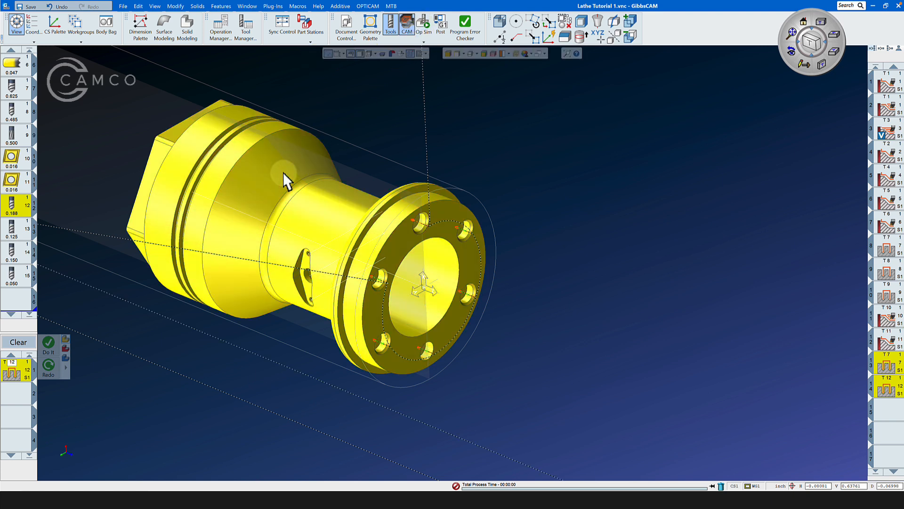
pyautogui.click(422, 24)
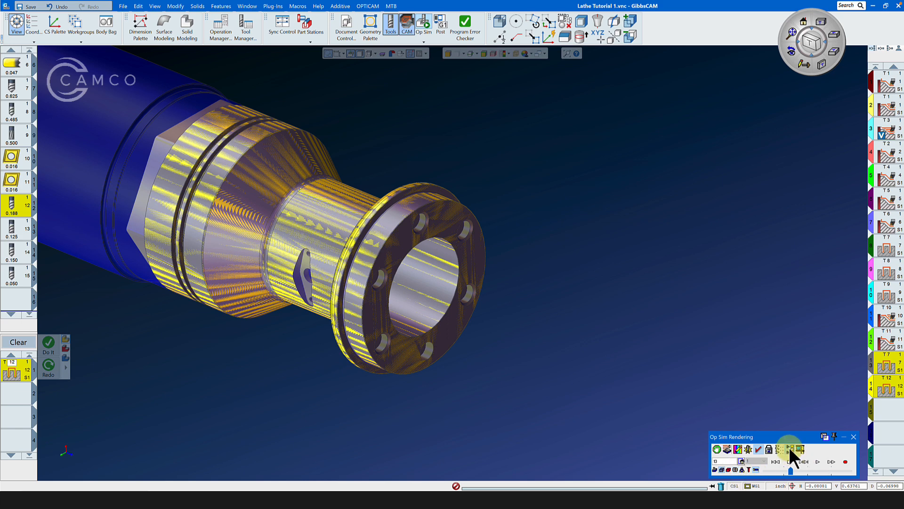
pyautogui.moveTo(820, 469)
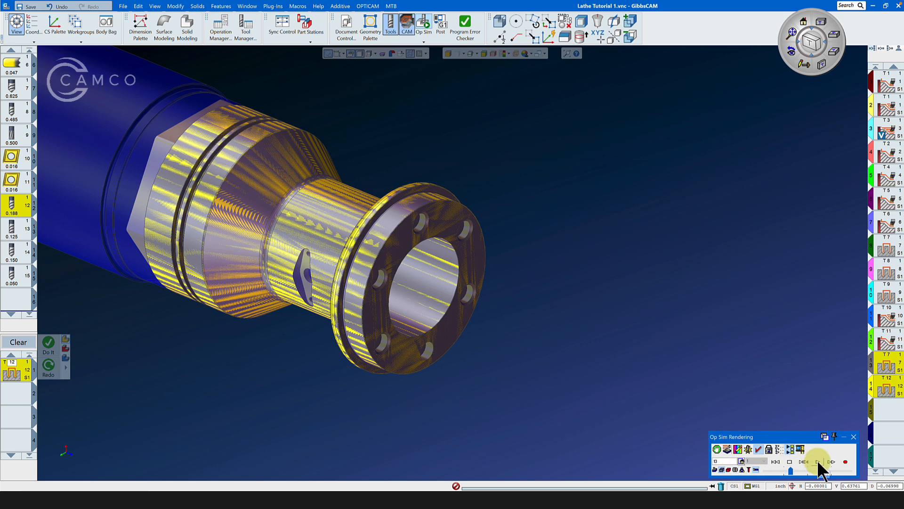
# Step: Play the simulation until all six flange bolt holes are drilled, then close Op Sim
pyautogui.click(818, 461)
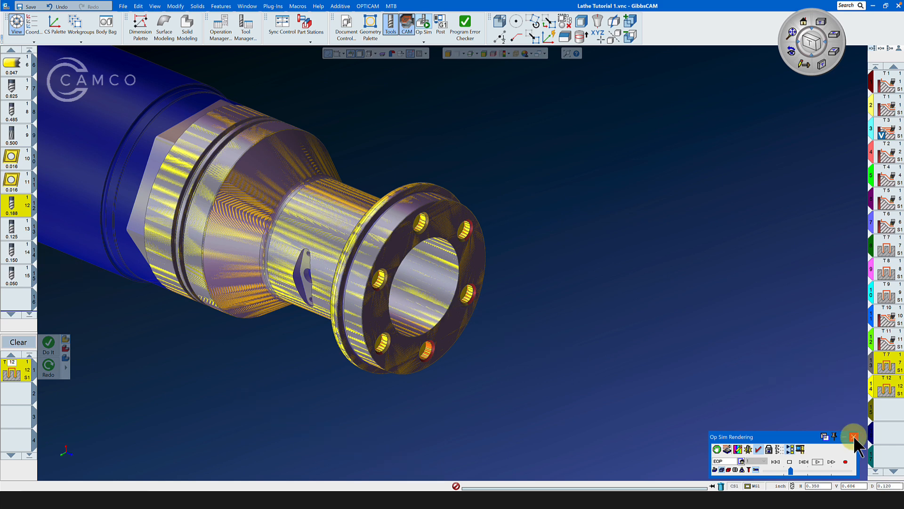
pyautogui.click(854, 437)
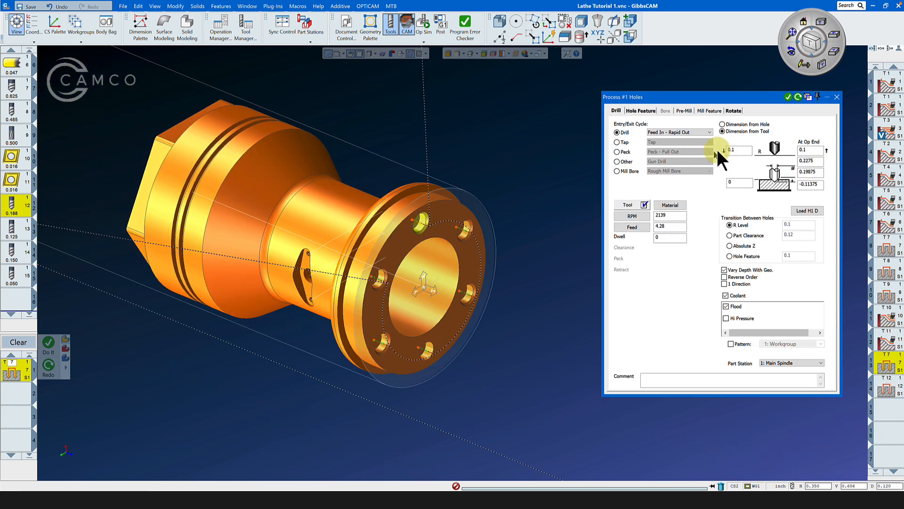
# Step: Review the hole process's Rotate tab: Mach CS, polar milling, five duplicates at C 60°
pyautogui.click(732, 110)
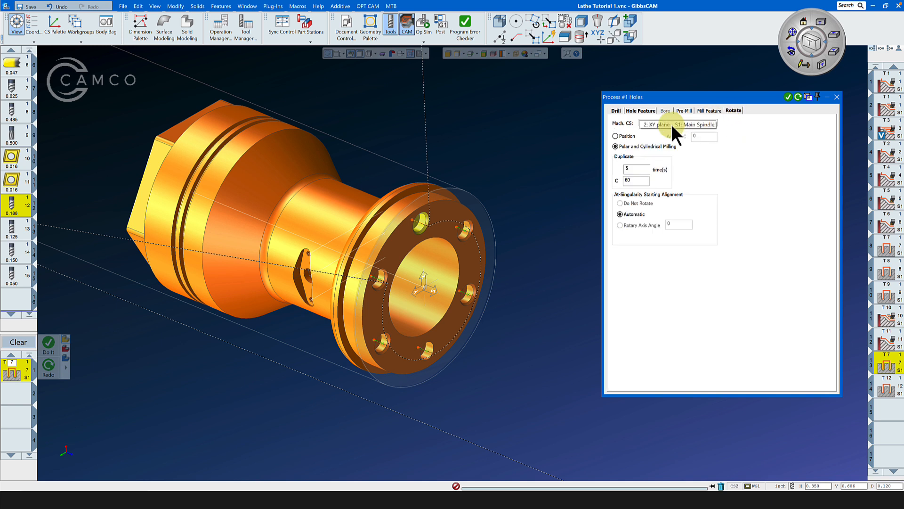
pyautogui.click(678, 123)
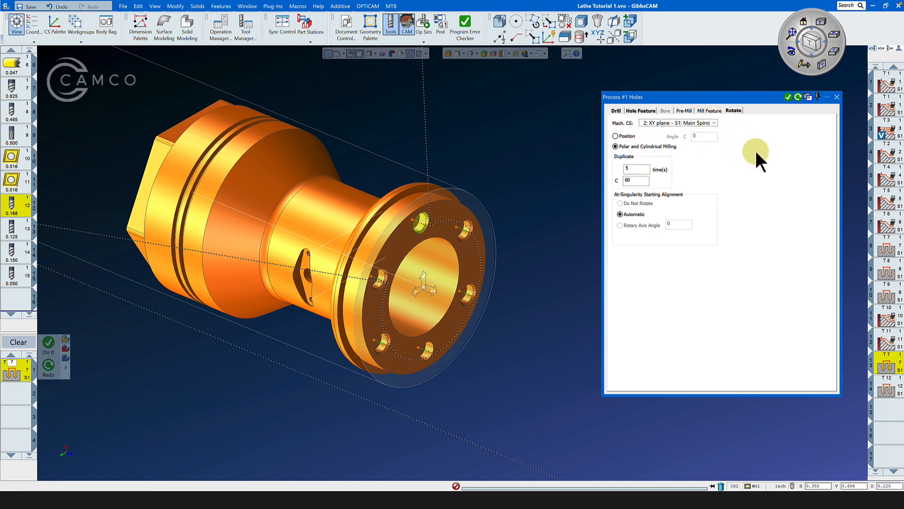
pyautogui.moveTo(566, 200)
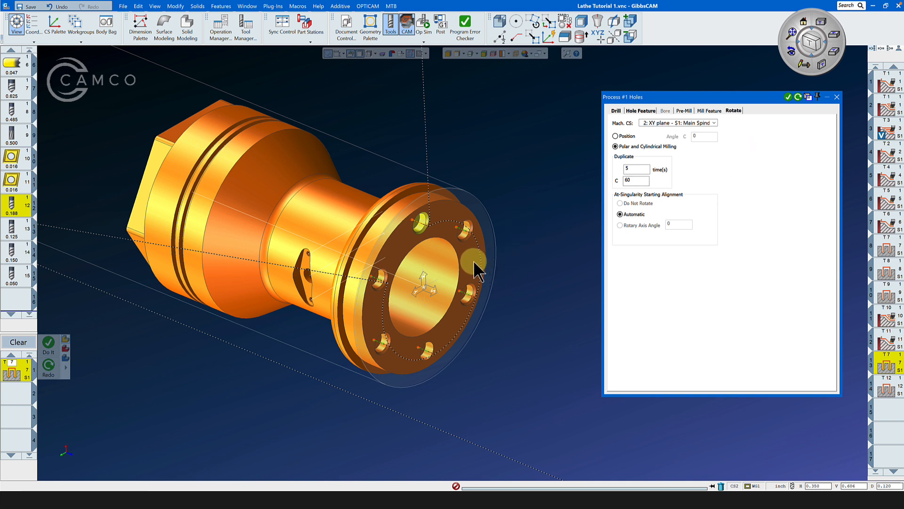
pyautogui.moveTo(118, 23)
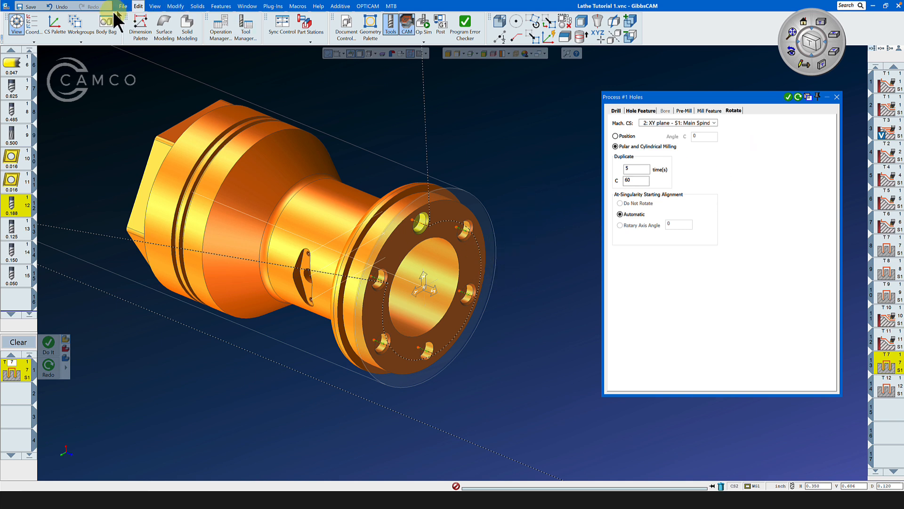
pyautogui.click(33, 23)
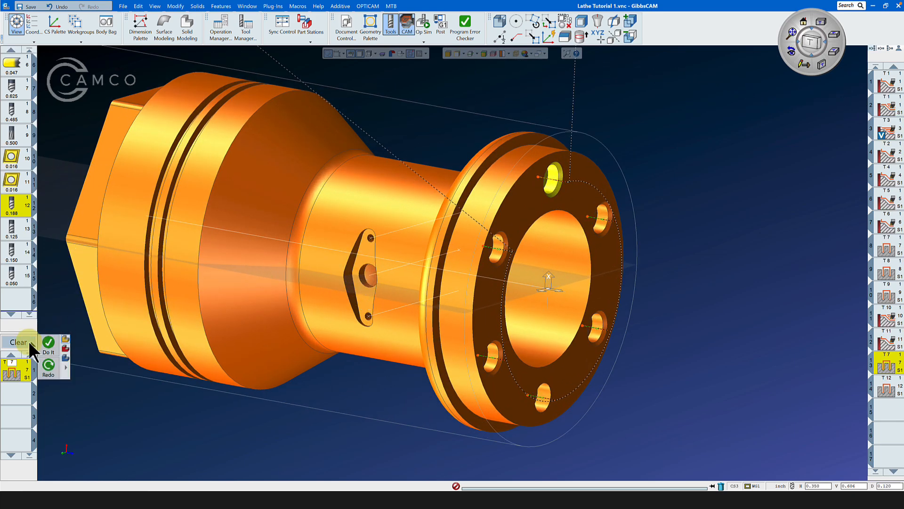
pyautogui.click(33, 23)
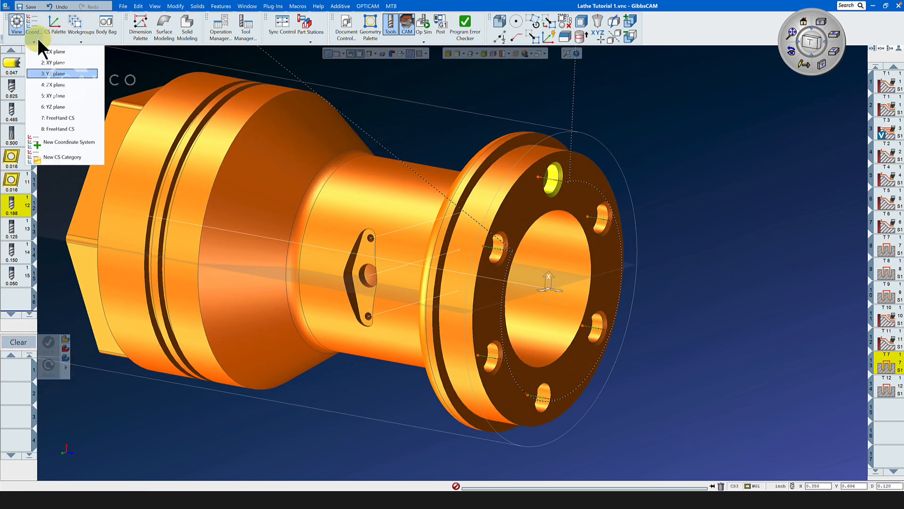
pyautogui.moveTo(798, 180)
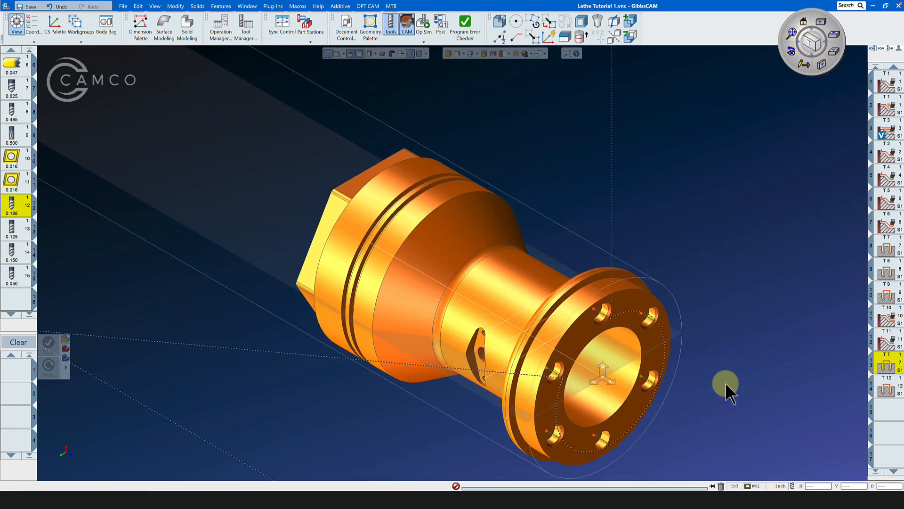
pyautogui.moveTo(605, 389)
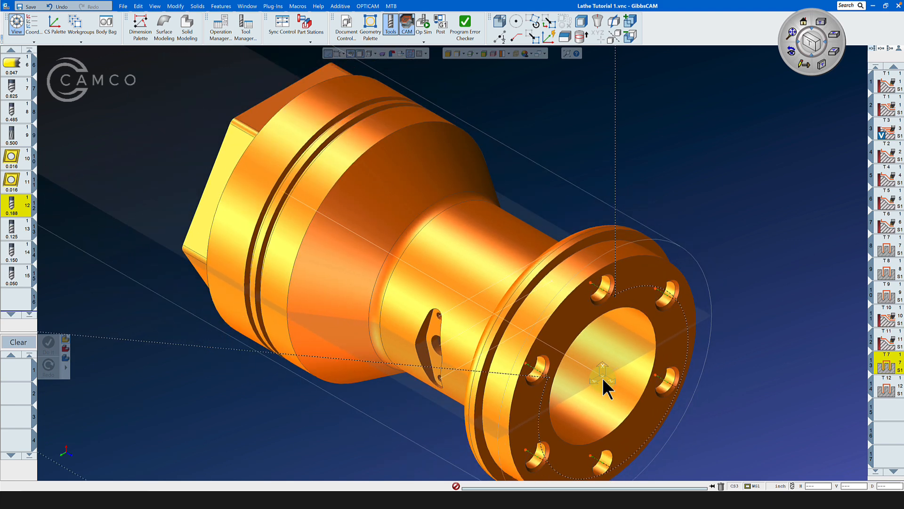
pyautogui.moveTo(210, 104)
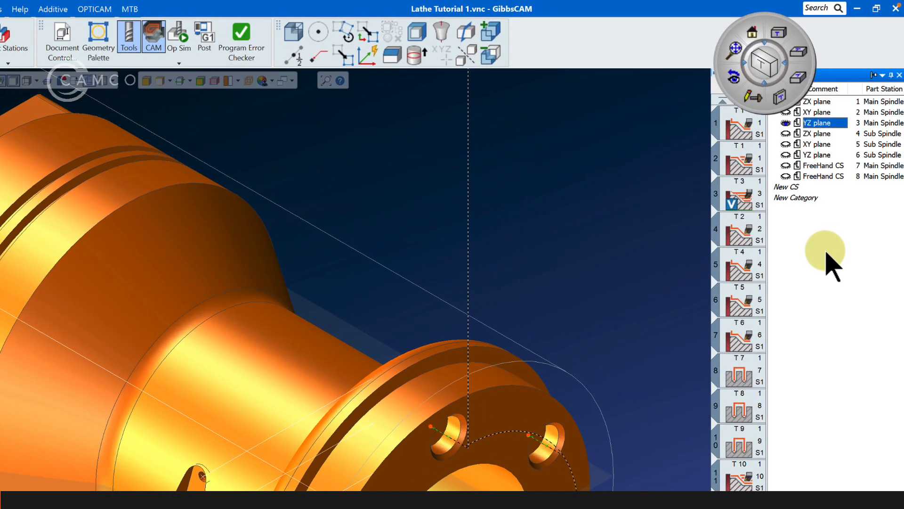
# Step: Add coordinate system entry 9 to the CS palette list with New CS
pyautogui.click(786, 186)
pyautogui.write('YZ90')
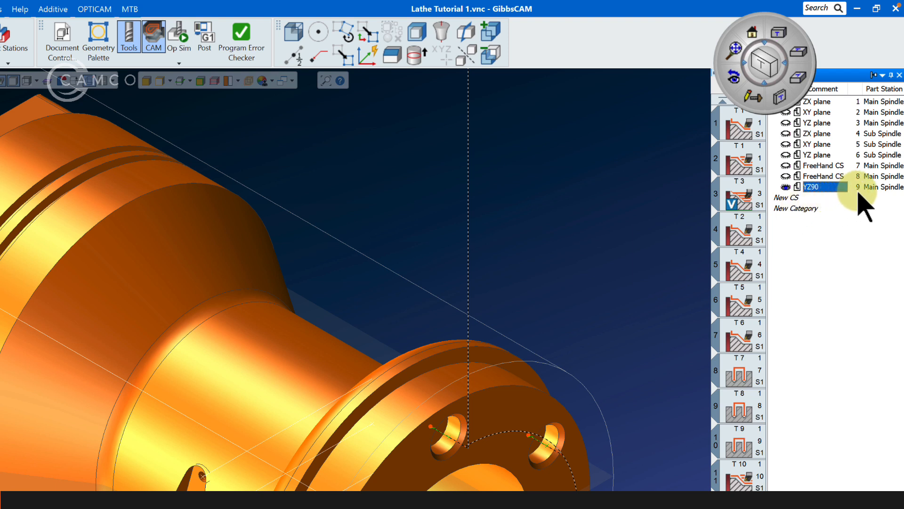
pyautogui.moveTo(709, 230)
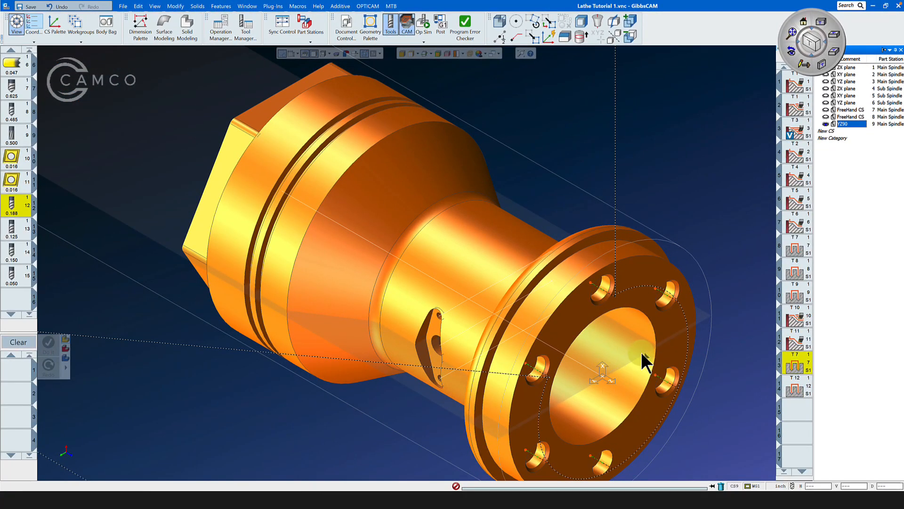
pyautogui.moveTo(605, 367)
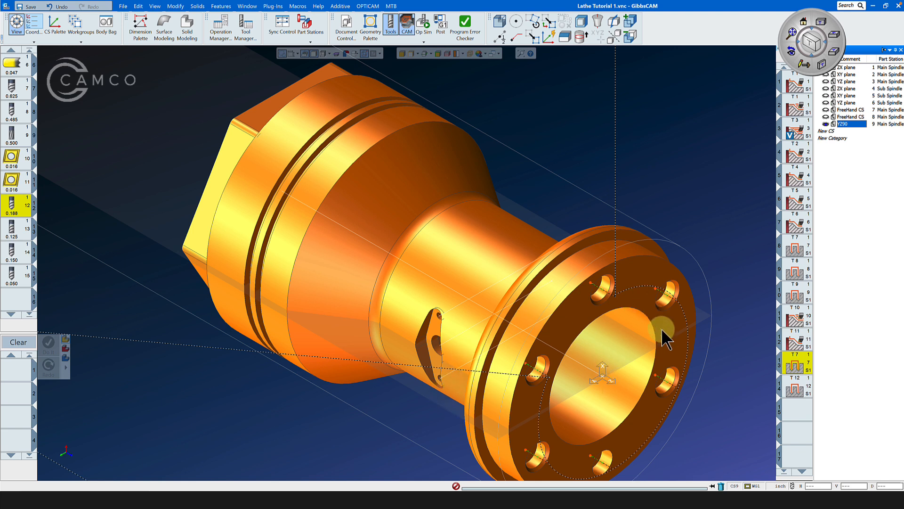
pyautogui.moveTo(55, 22)
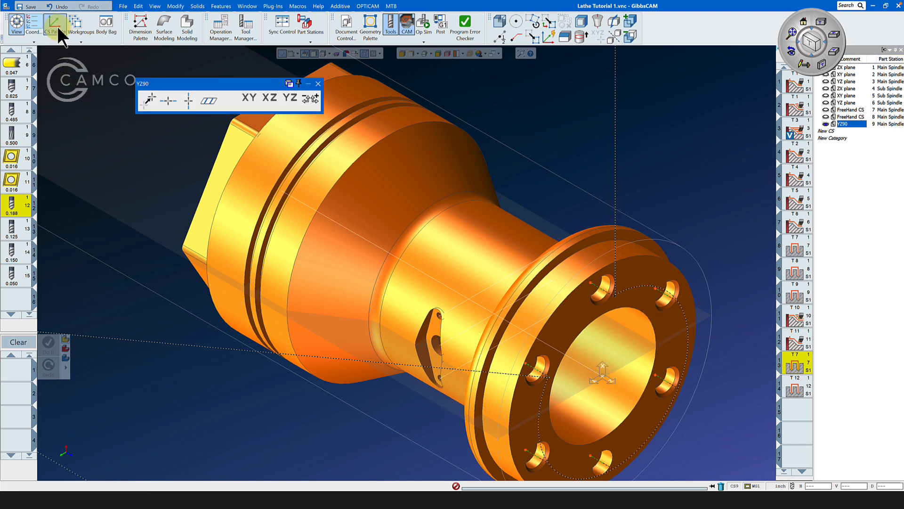
# Step: Rotate YZ90 90° counterclockwise about Z in CS Align, then check a side view
pyautogui.click(208, 100)
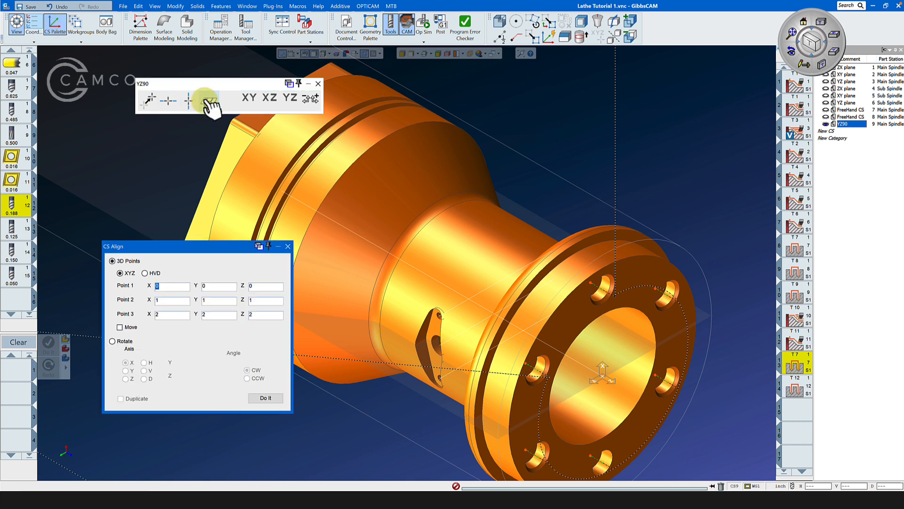
pyautogui.moveTo(115, 344)
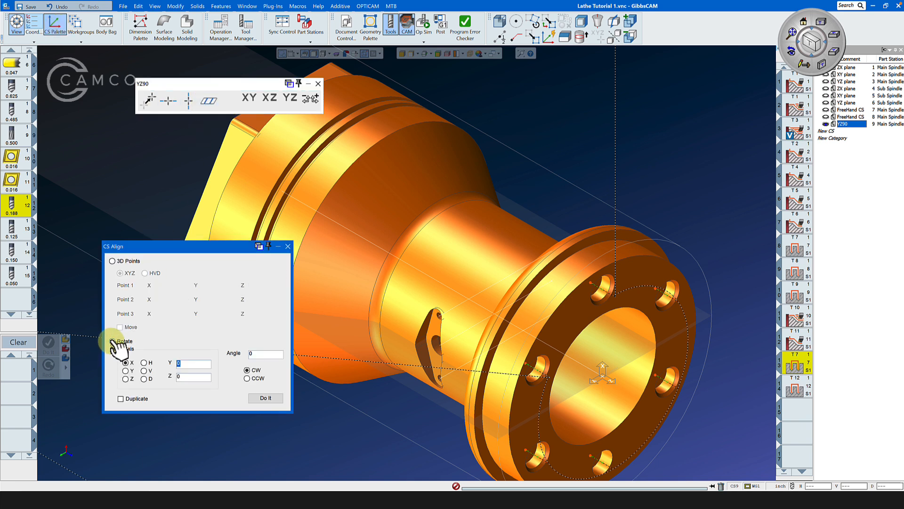
pyautogui.click(115, 340)
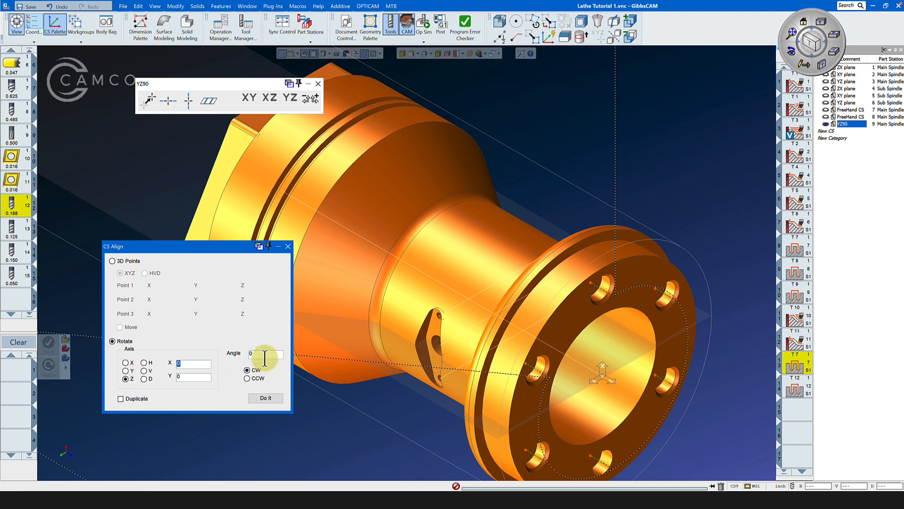
pyautogui.write('90')
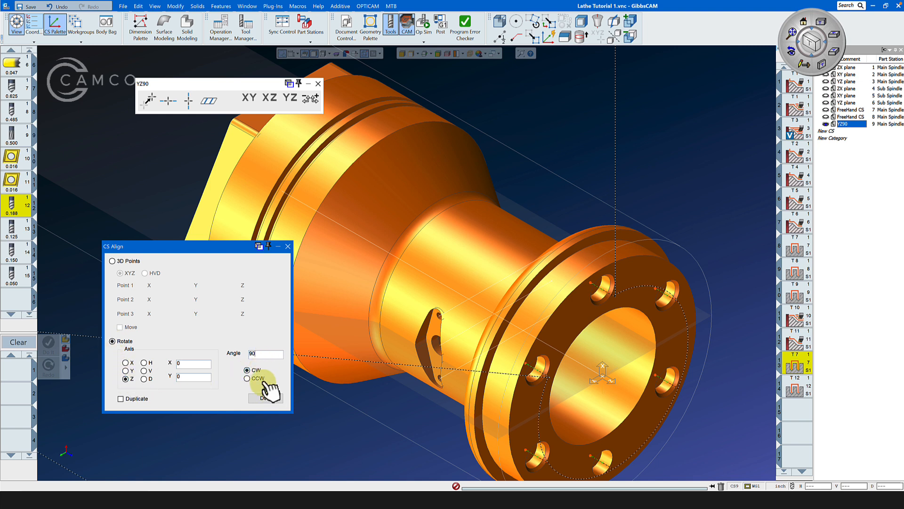
pyautogui.click(248, 378)
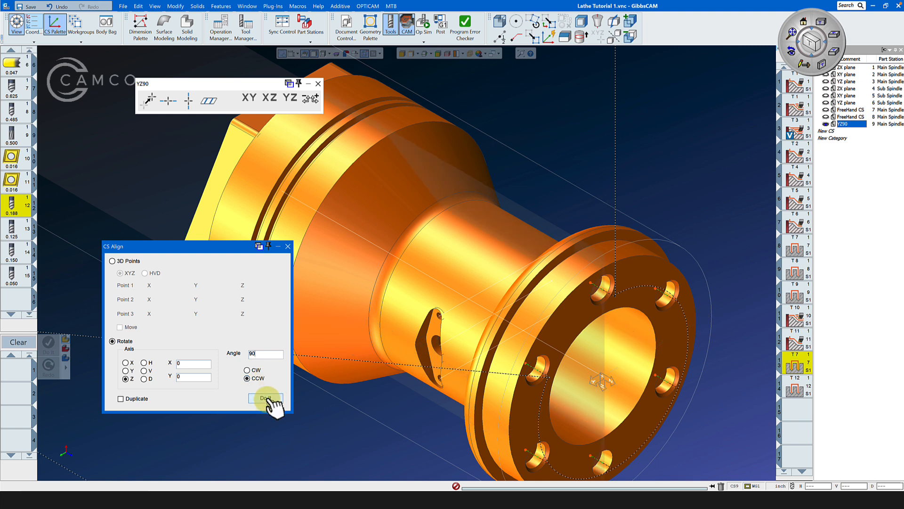
pyautogui.moveTo(290, 255)
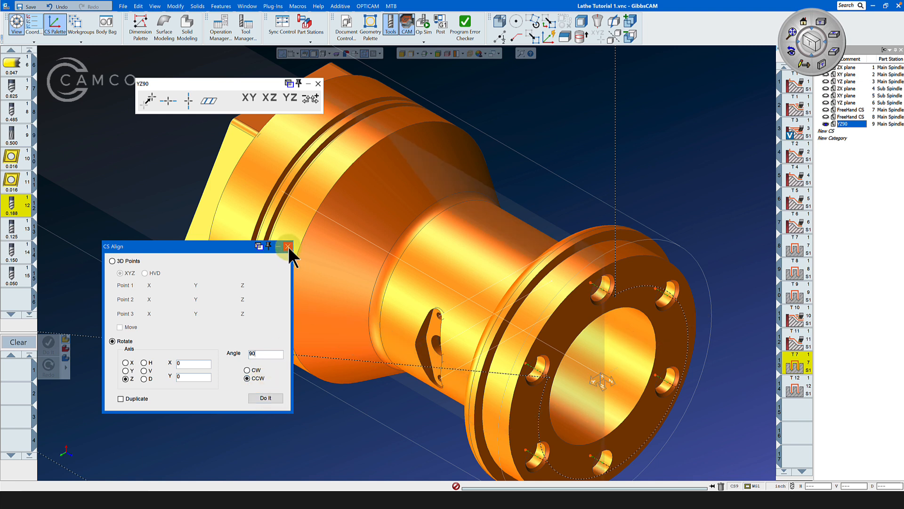
pyautogui.click(288, 246)
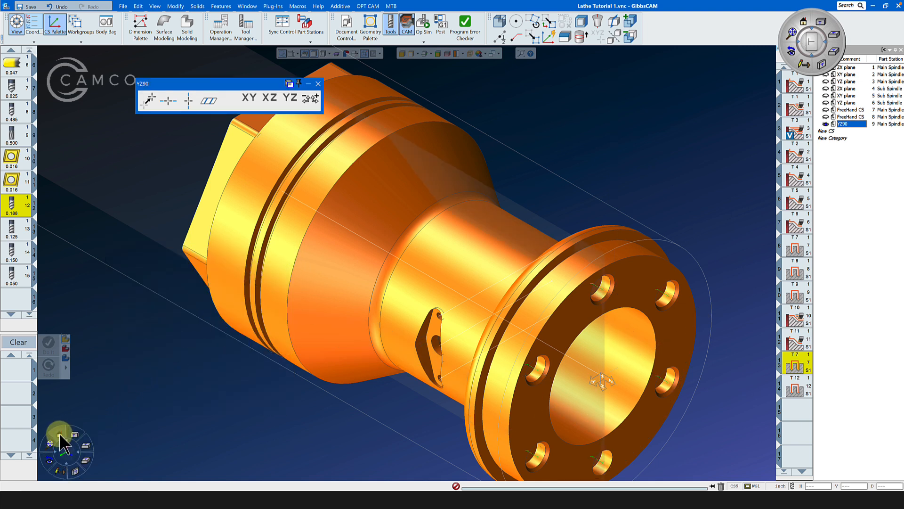
pyautogui.click(291, 97)
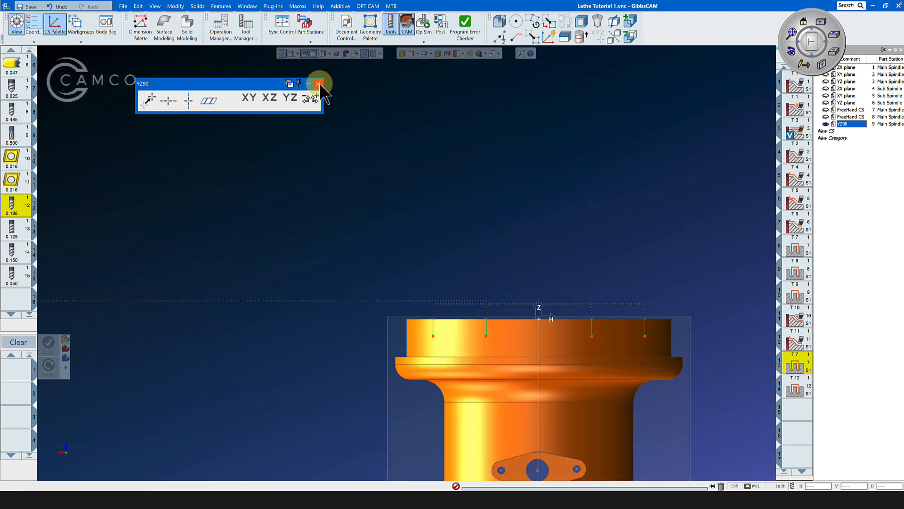
pyautogui.click(317, 85)
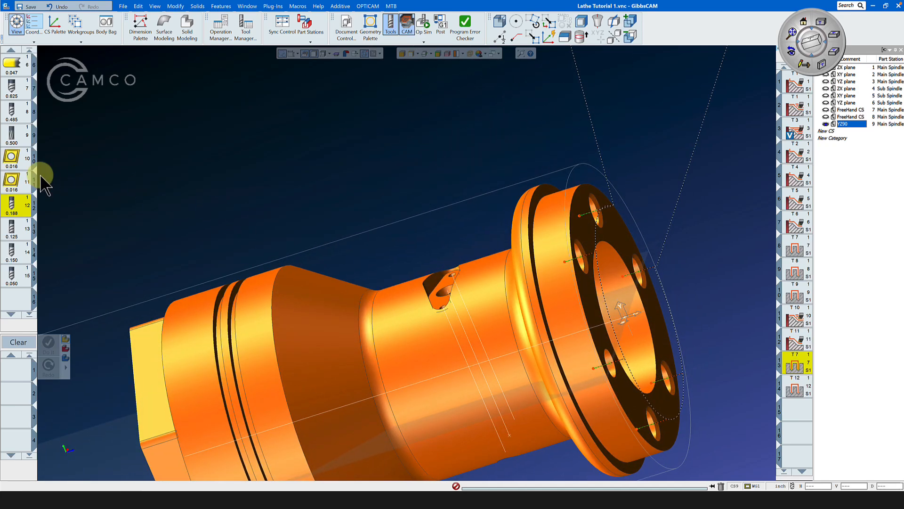
pyautogui.moveTo(18, 234)
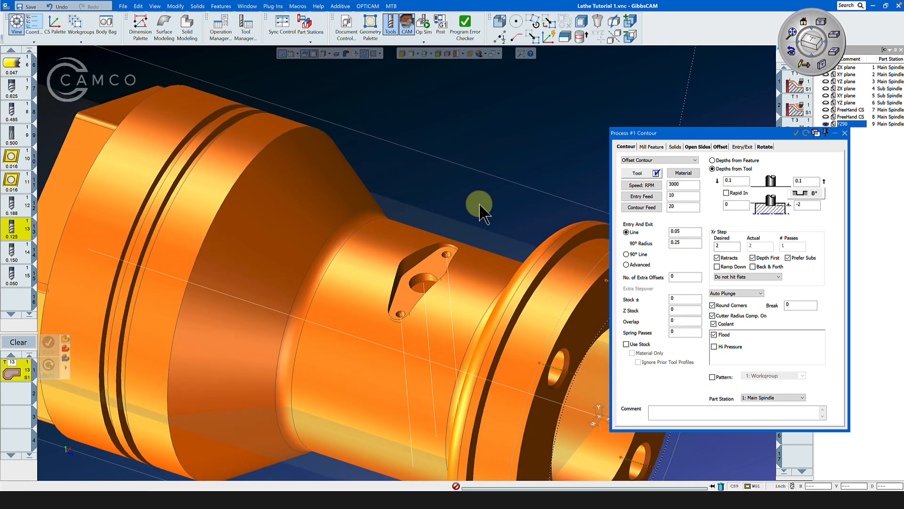
pyautogui.moveTo(512, 208)
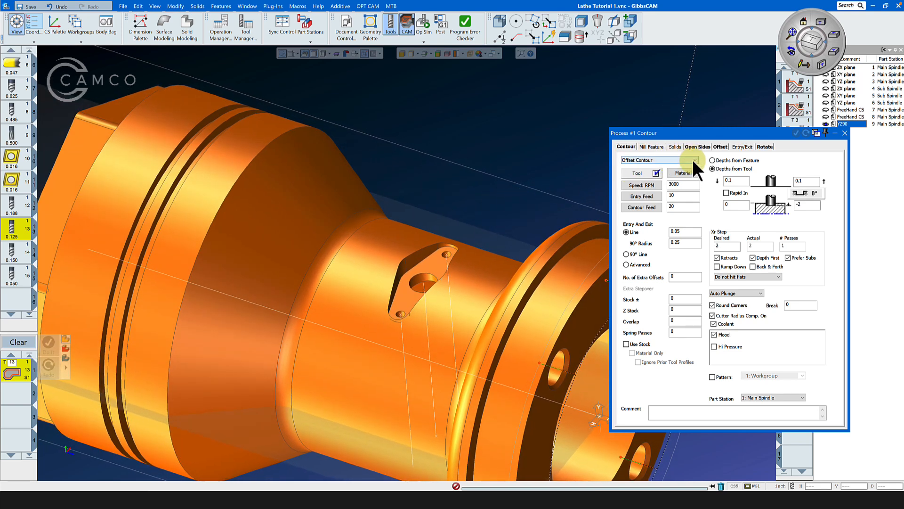
# Step: Open the Feeds and Speeds Table for tool 13's contour process
pyautogui.click(637, 172)
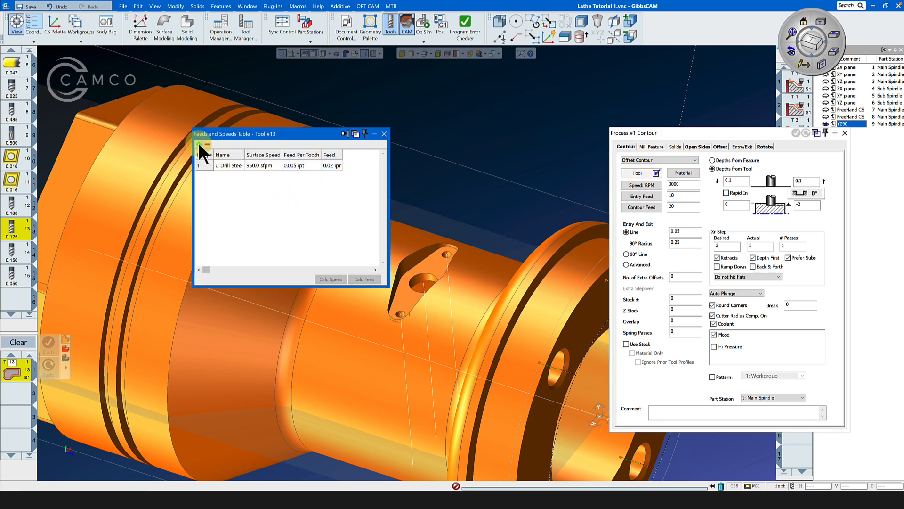
# Step: Add a Milling entry at 500 sfpm and 0.0008 ipt, calculating feed and speed
pyautogui.click(199, 144)
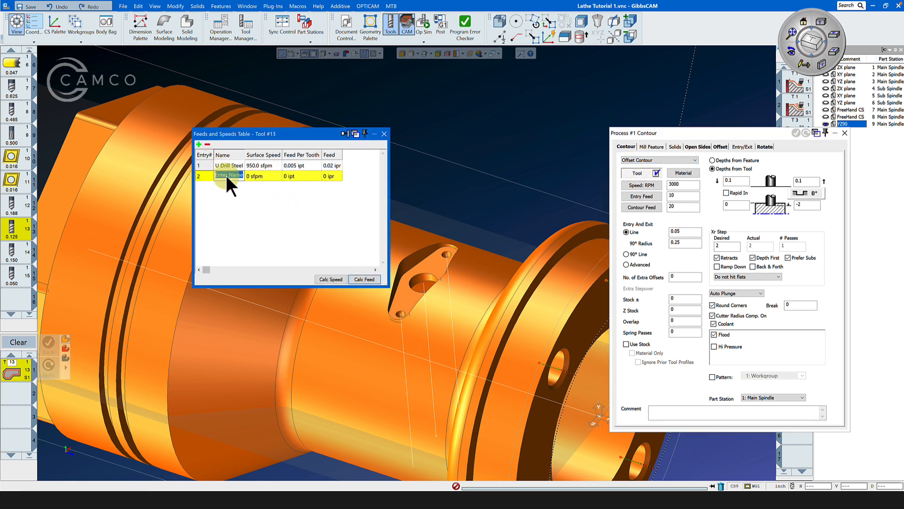
pyautogui.write('Milling')
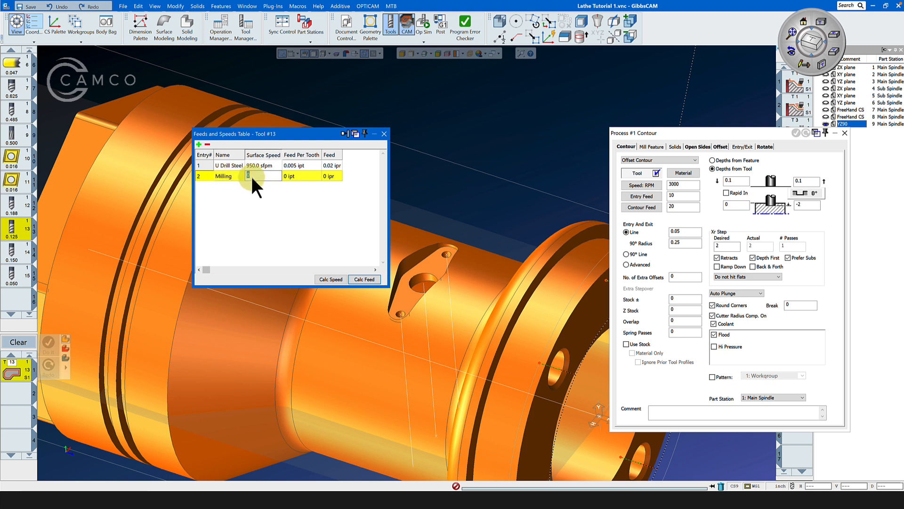
pyautogui.write('500.0 sfpm')
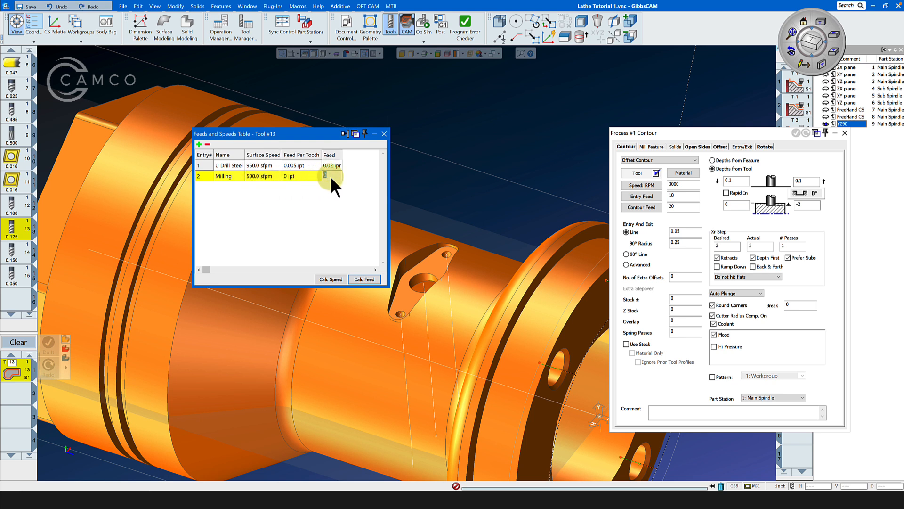
pyautogui.click(301, 175)
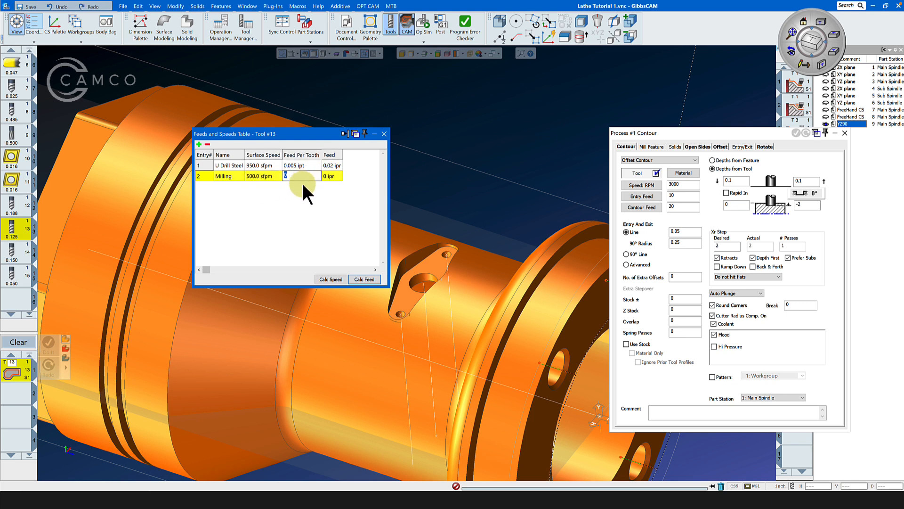
pyautogui.write('.00075')
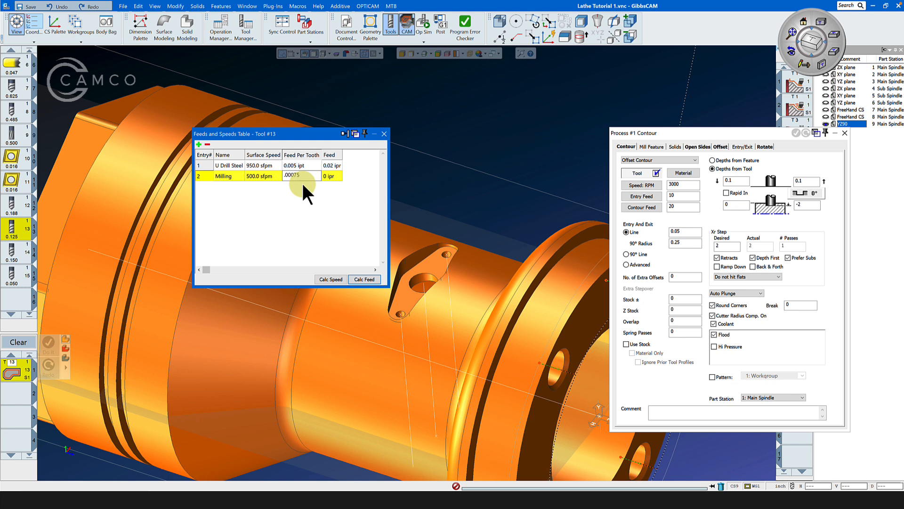
pyautogui.click(331, 280)
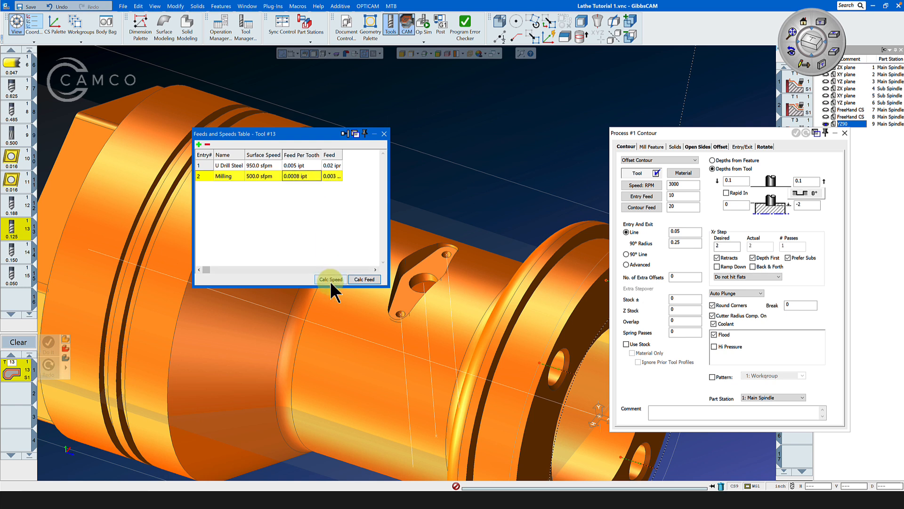
pyautogui.click(330, 280)
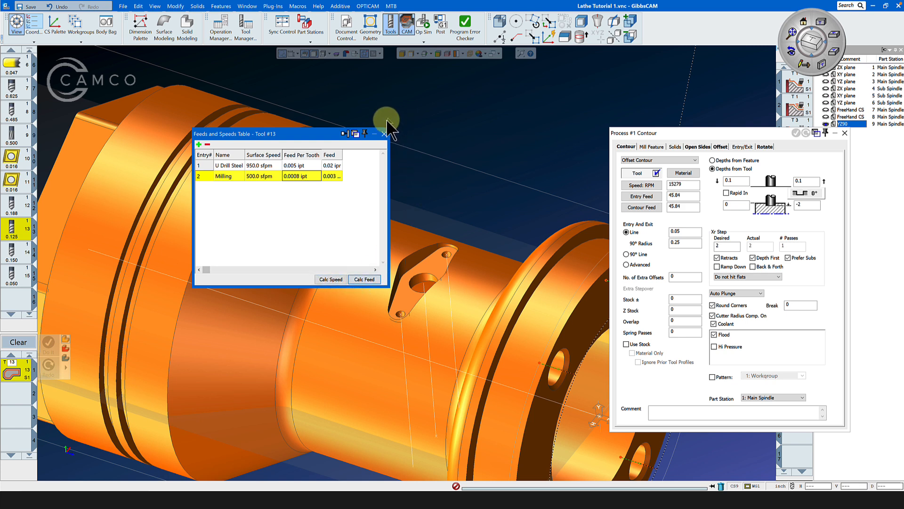
pyautogui.click(383, 134)
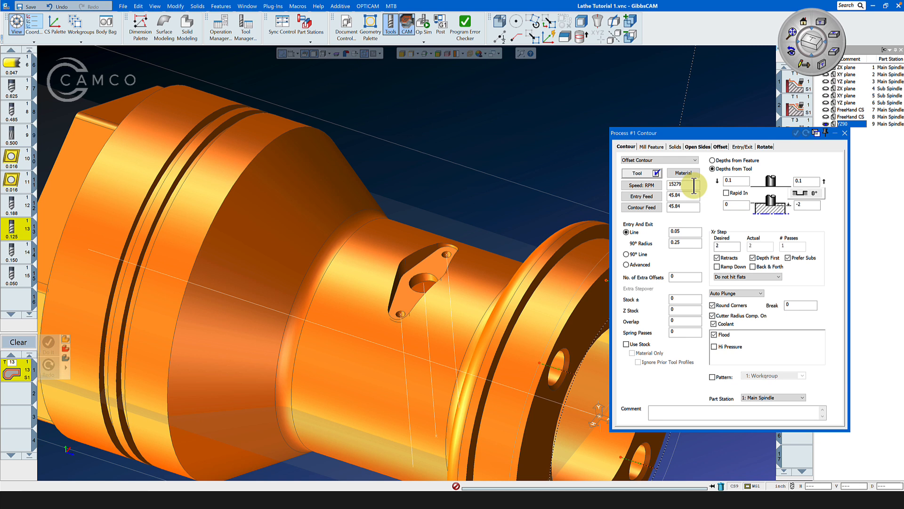
# Step: Enter contour speed 4000, feeds 12, and 0.01 entry line and radius
pyautogui.tripleClick(682, 183)
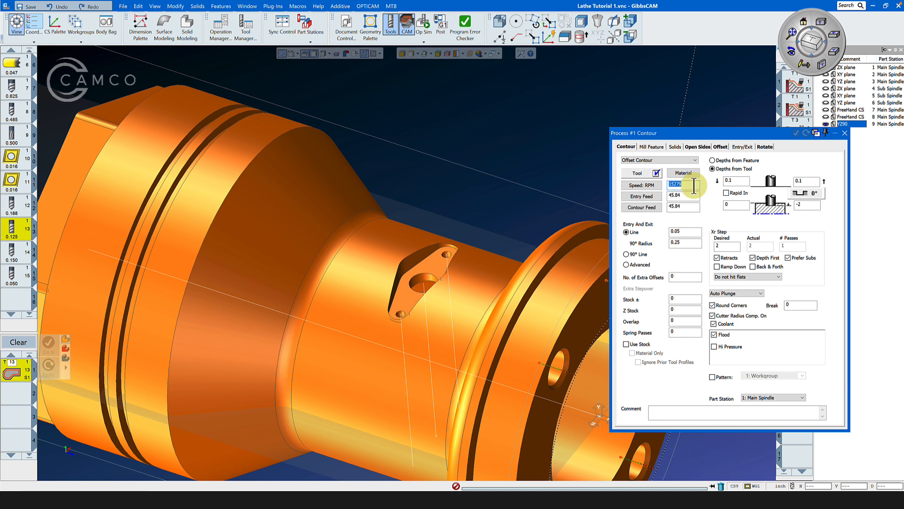
pyautogui.write('400')
pyautogui.click(683, 195)
pyautogui.write('12')
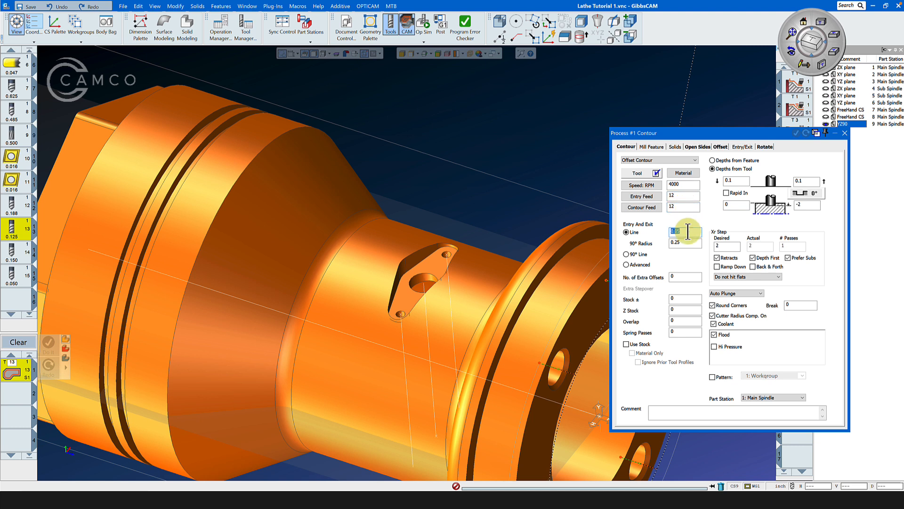
pyautogui.write('0.01')
pyautogui.click(685, 298)
pyautogui.write('.005')
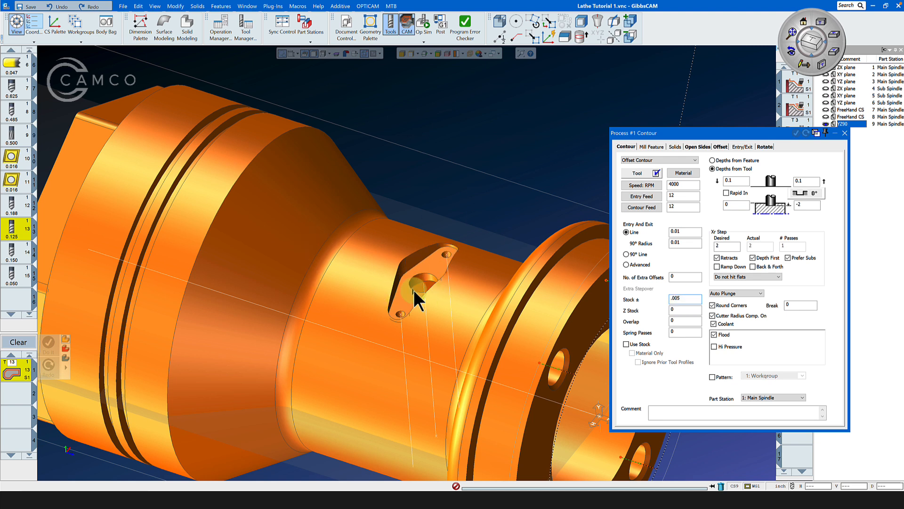
pyautogui.moveTo(751, 151)
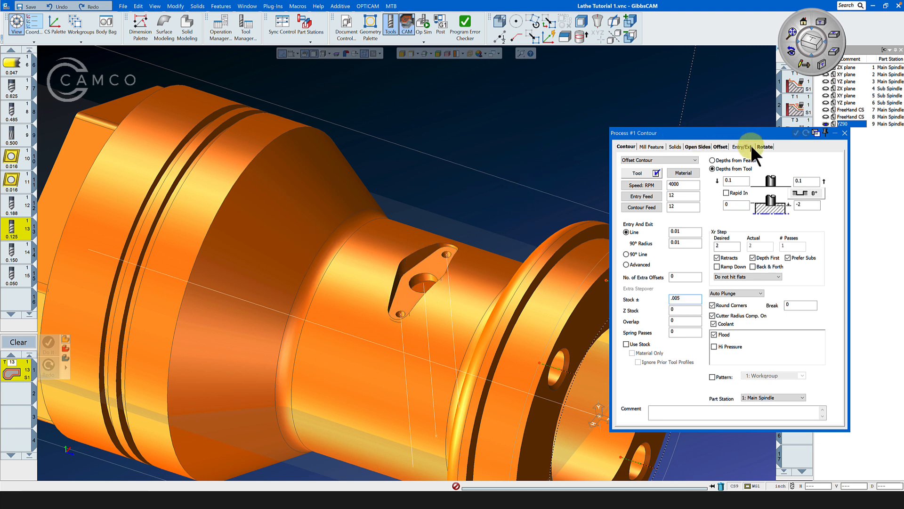
# Step: Keep machining CS 3: YZ plane in the contour's Rotate tab
pyautogui.click(764, 146)
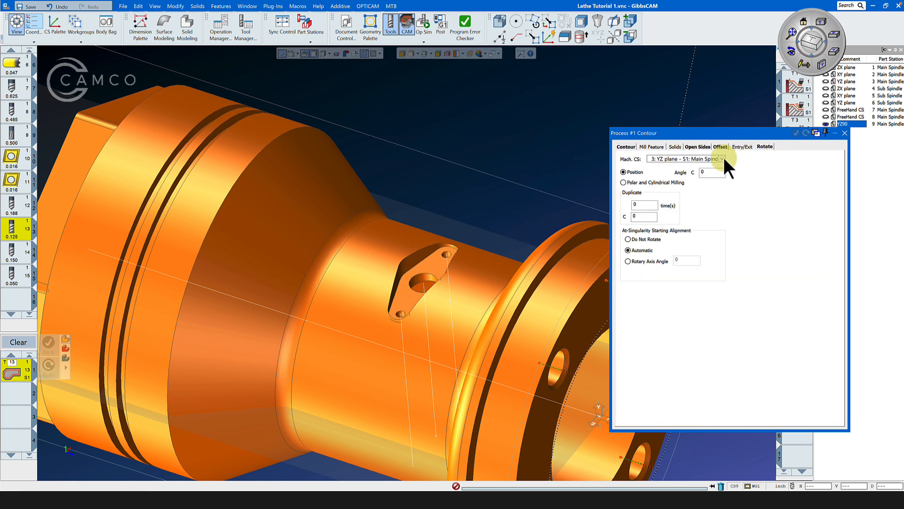
pyautogui.click(722, 158)
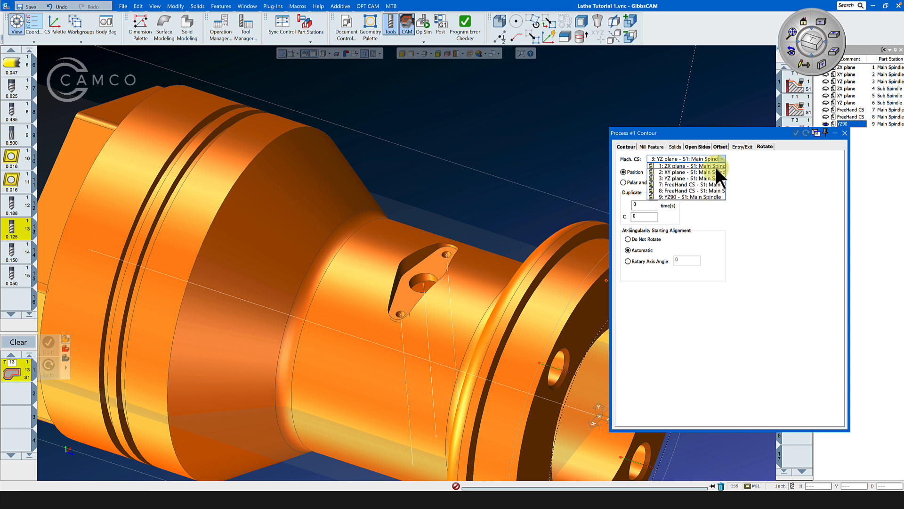
pyautogui.click(685, 177)
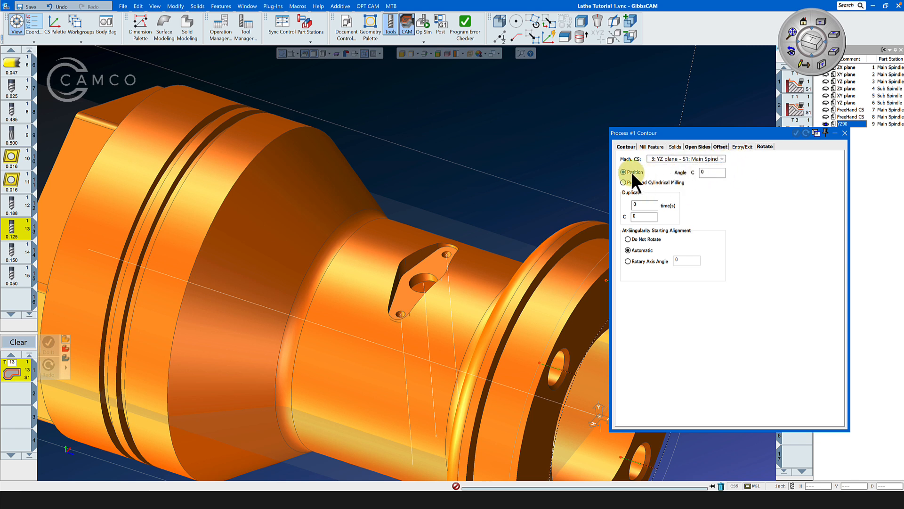
pyautogui.moveTo(430, 286)
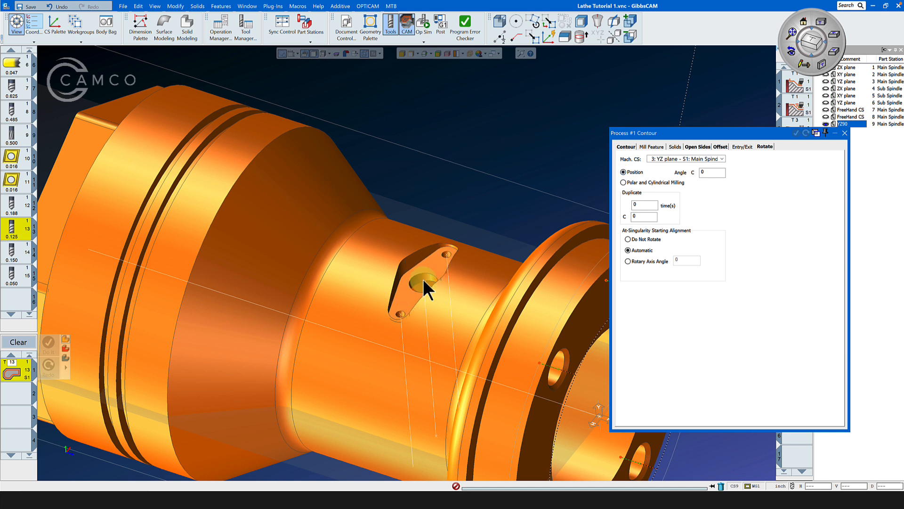
pyautogui.moveTo(439, 280)
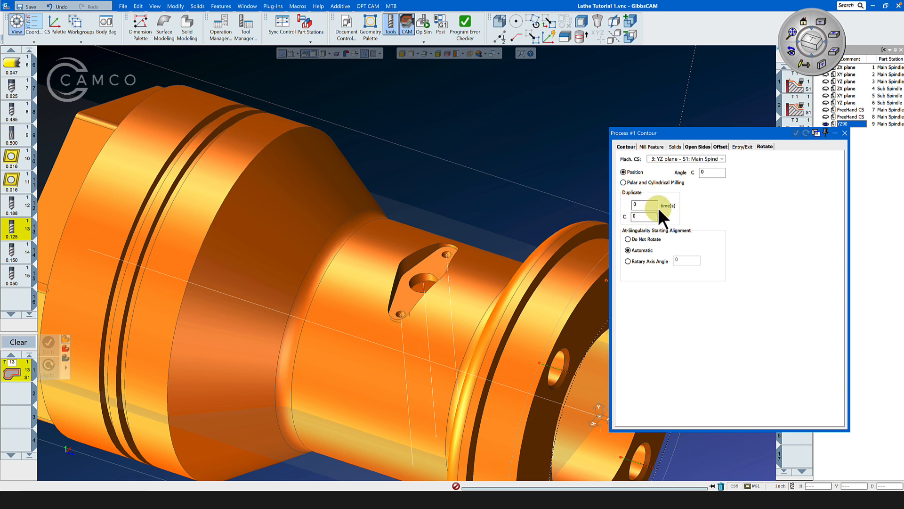
pyautogui.click(625, 146)
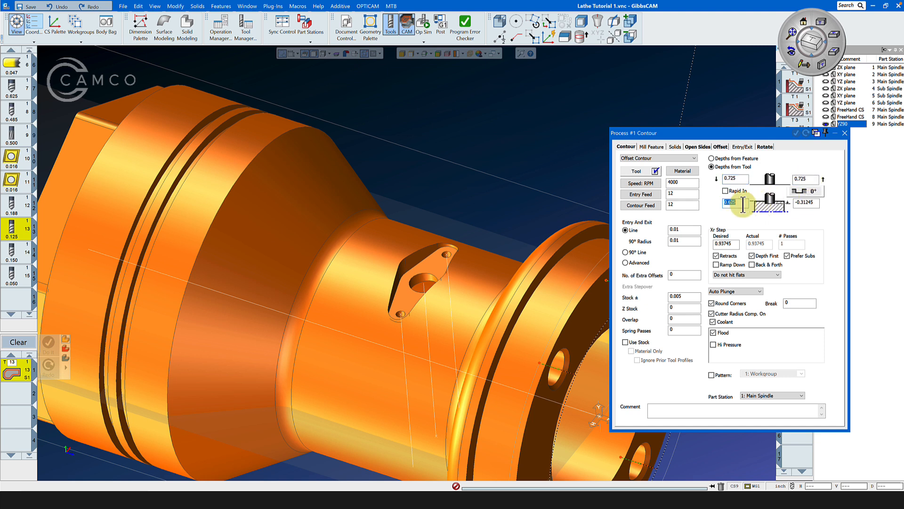
# Step: Edit the pocket depths to 0.725 and 0.625 and the step-down to 0.015
pyautogui.click(734, 178)
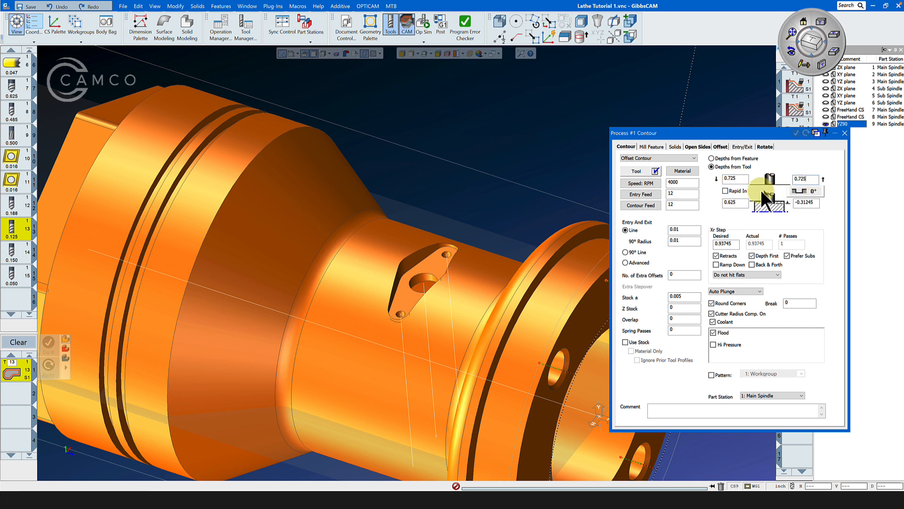
pyautogui.tripleClick(733, 202)
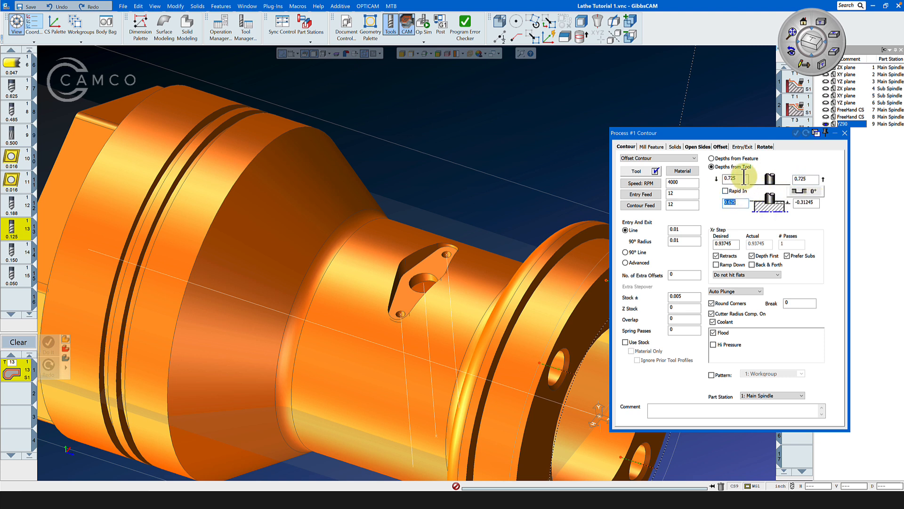
pyautogui.moveTo(745, 233)
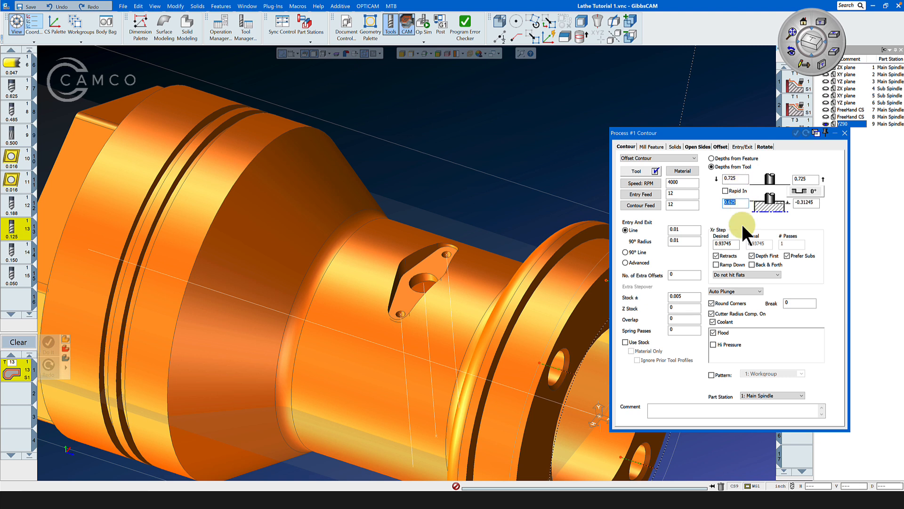
pyautogui.click(724, 244)
pyautogui.write('0.015')
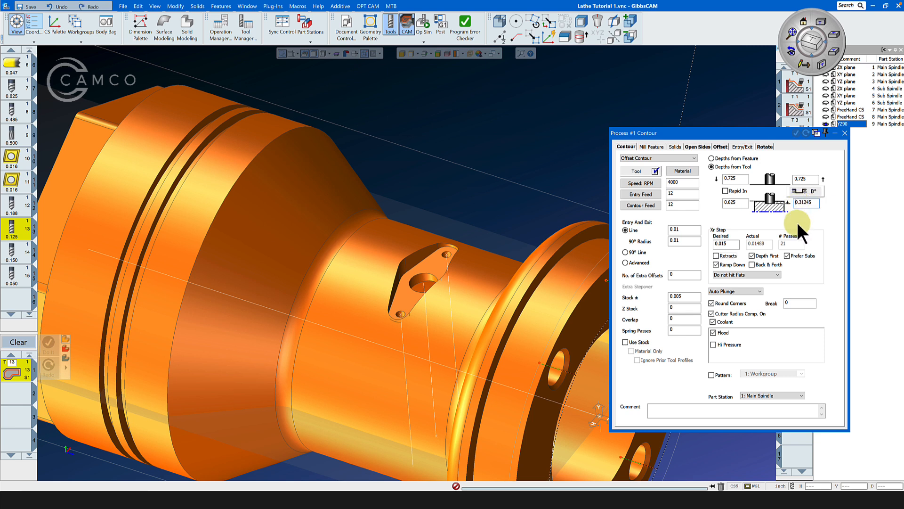
pyautogui.moveTo(560, 97)
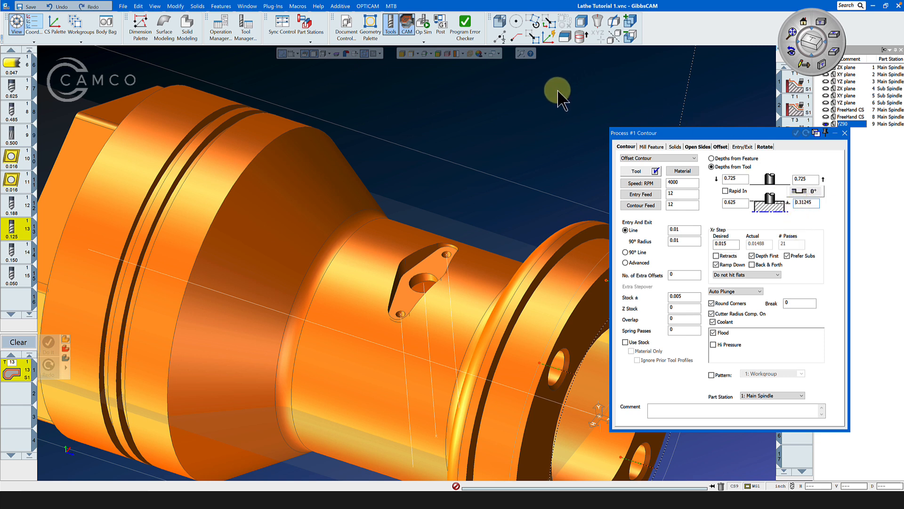
pyautogui.moveTo(465, 118)
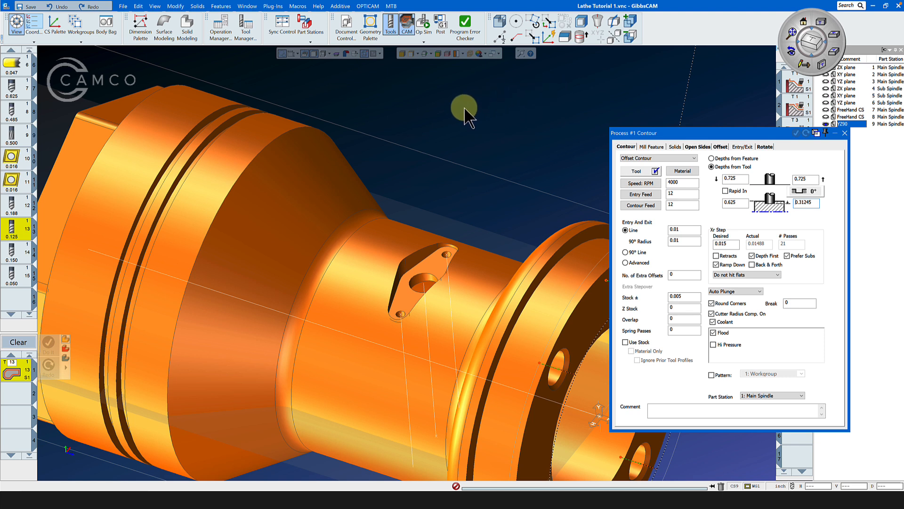
pyautogui.moveTo(432, 53)
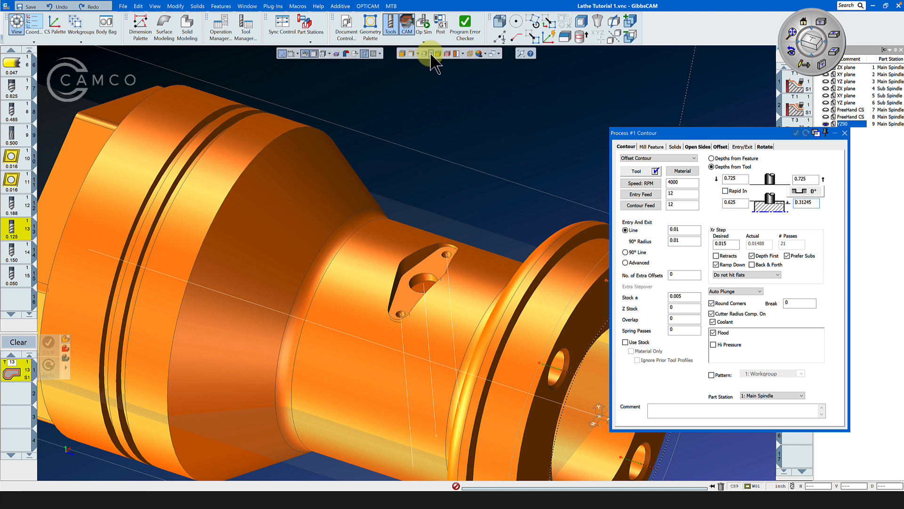
pyautogui.moveTo(425, 52)
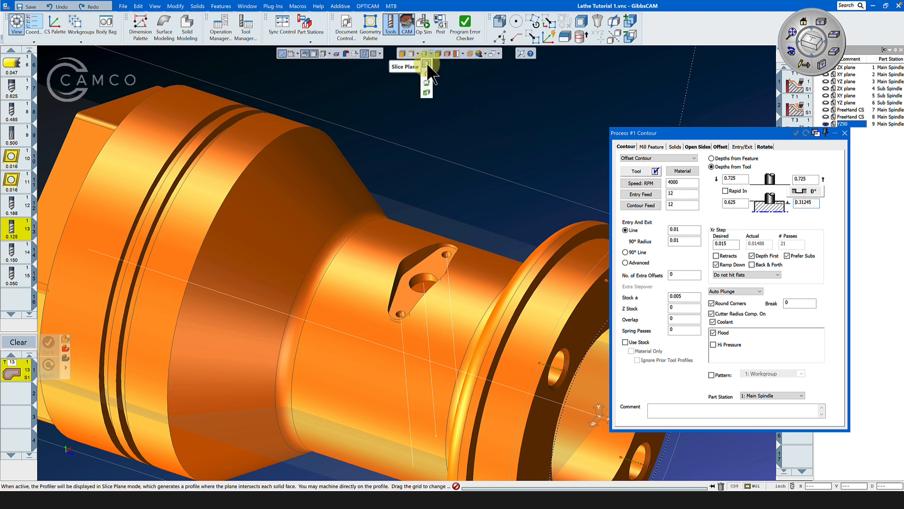
# Step: Show a slice plane profile cutting through the turned part
pyautogui.click(426, 53)
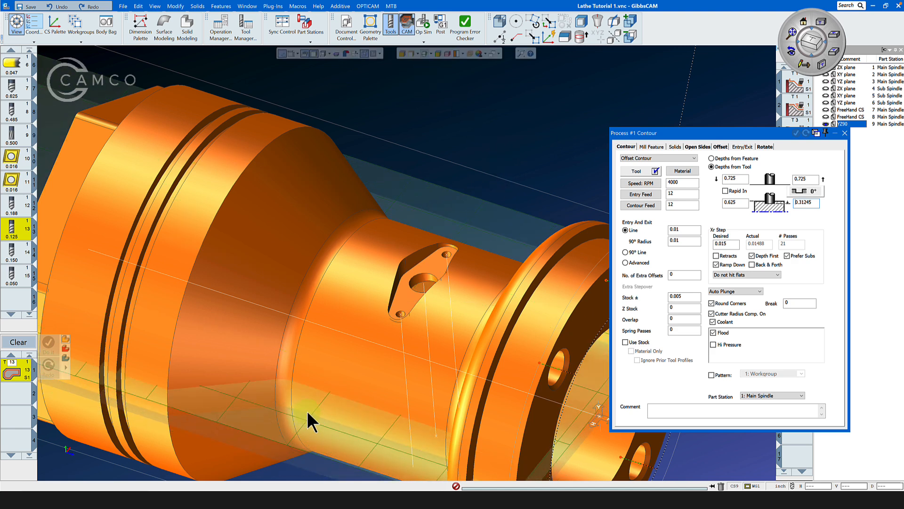
pyautogui.moveTo(321, 367)
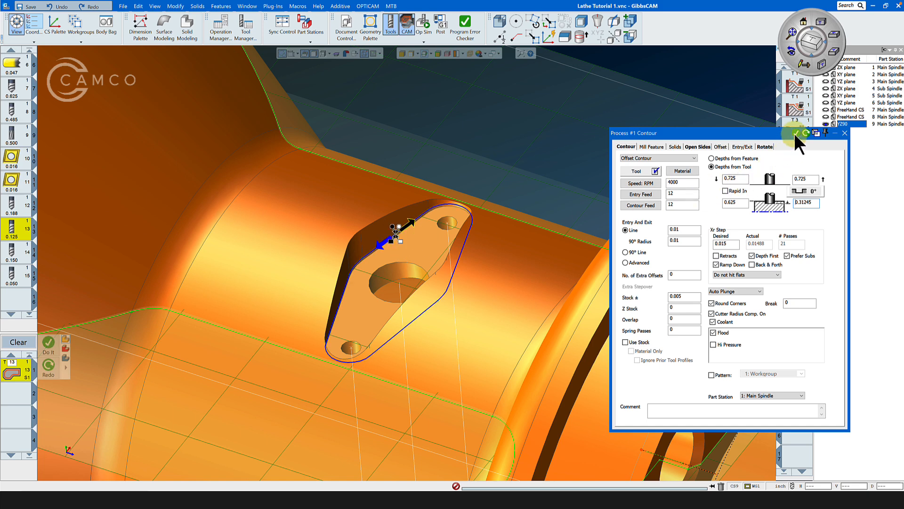
# Step: Calculate the multi-pass OD pocket contour toolpath with Redo
pyautogui.click(797, 133)
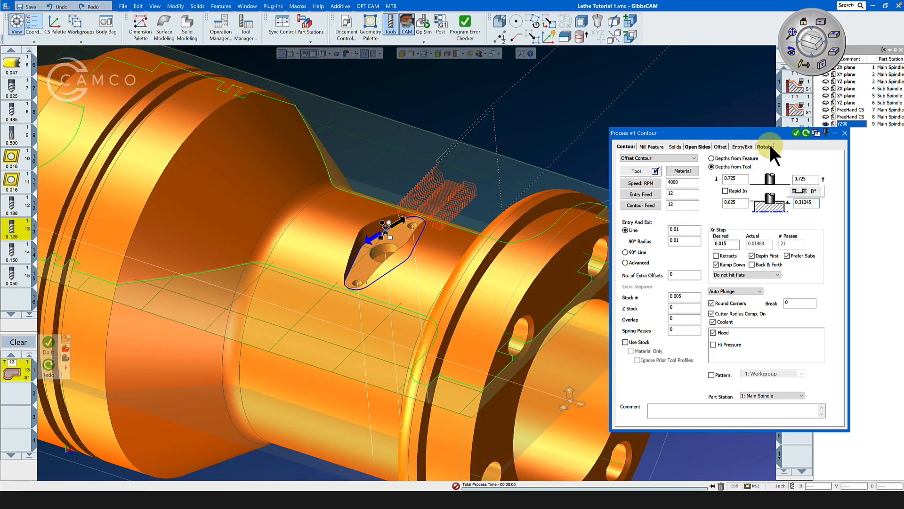
# Step: Set the pocket contour's Mach. CS to 9: YZ90 - S1: Main Spindle
pyautogui.click(764, 146)
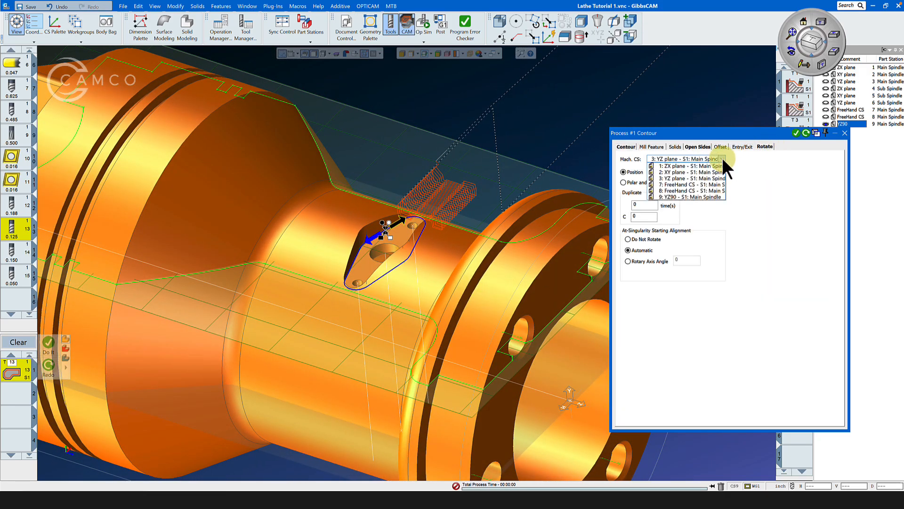
pyautogui.moveTo(716, 205)
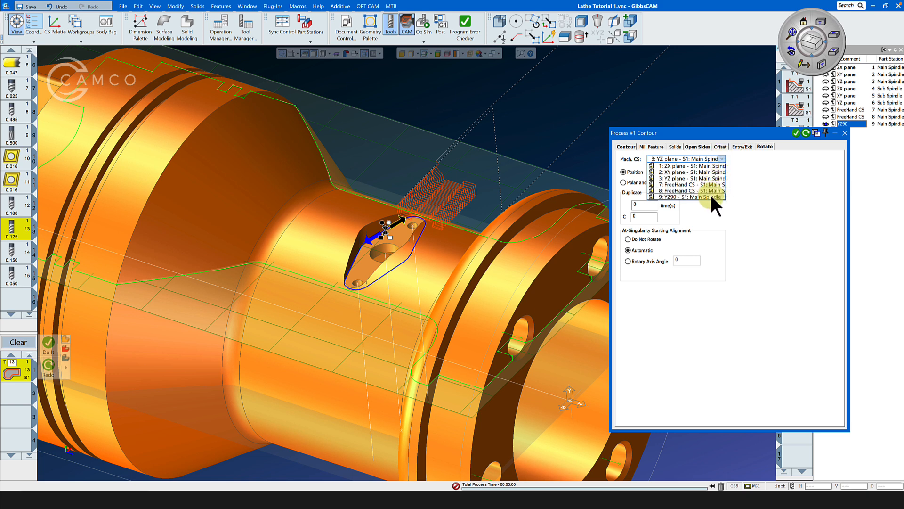
pyautogui.click(691, 197)
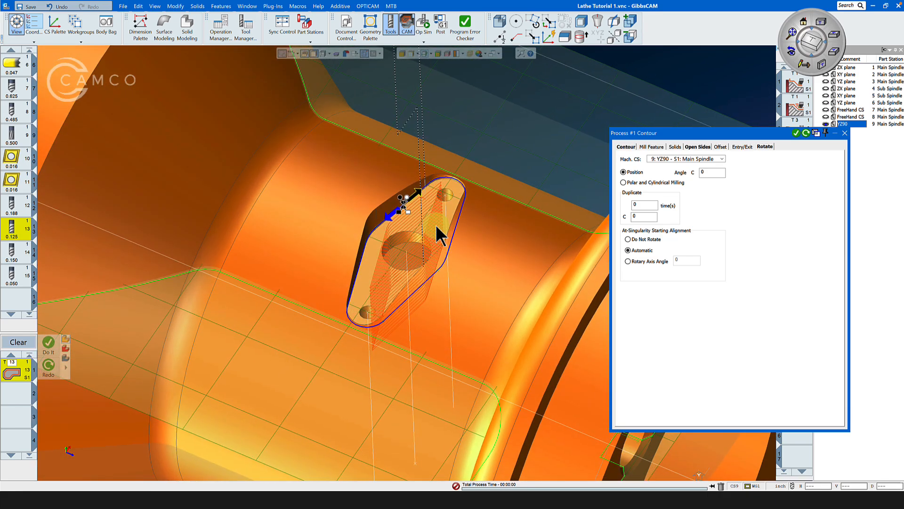
pyautogui.click(626, 146)
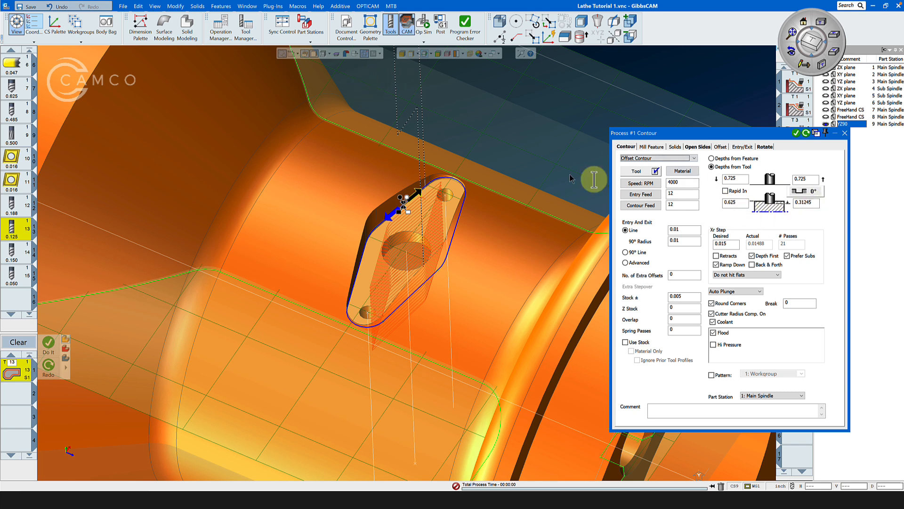
# Step: Replace the contour's bottom depth value with 0.525 and commit it
pyautogui.tripleClick(806, 202)
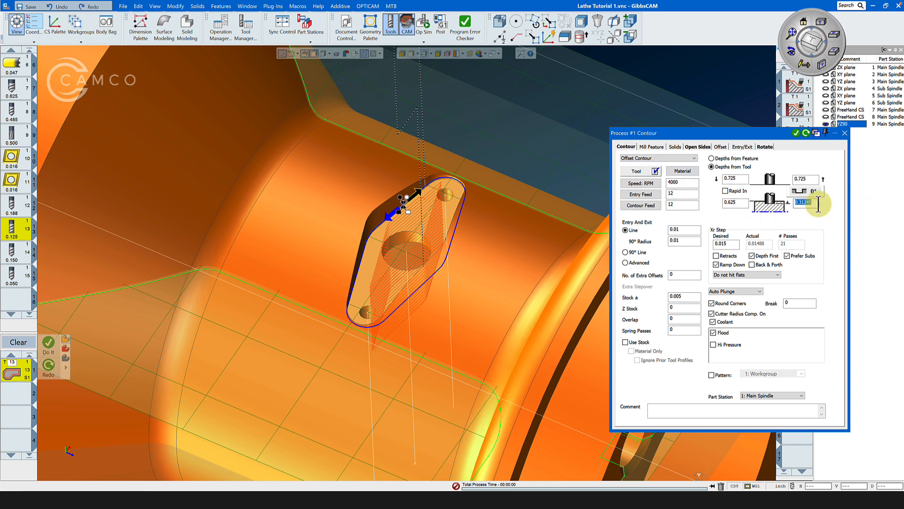
pyautogui.click(735, 202)
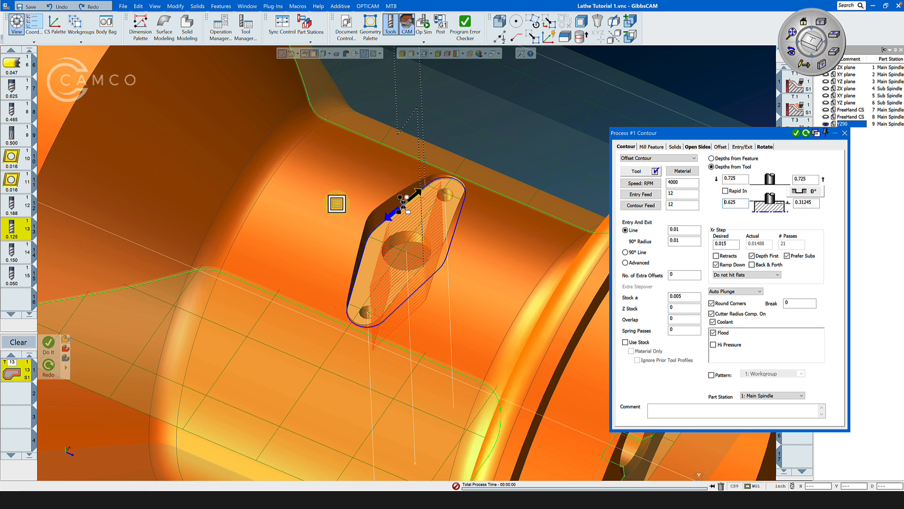
pyautogui.tripleClick(804, 202)
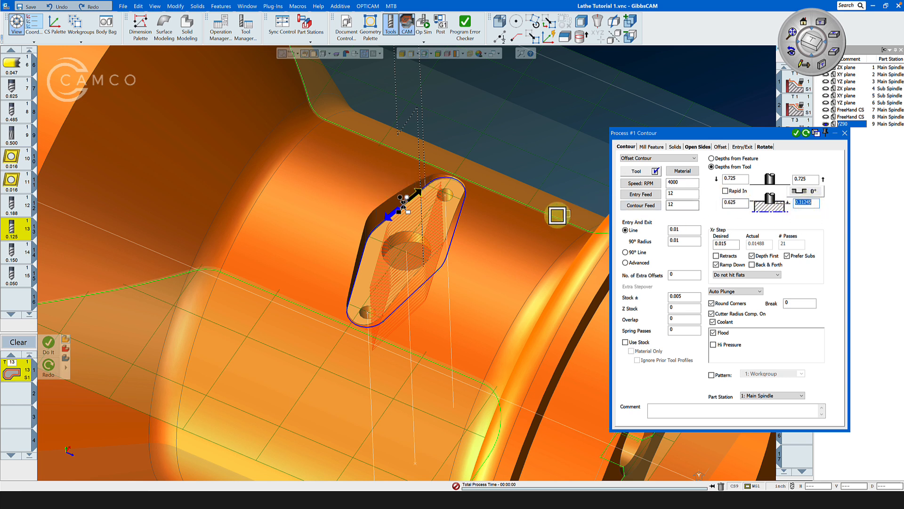
pyautogui.write('0.525')
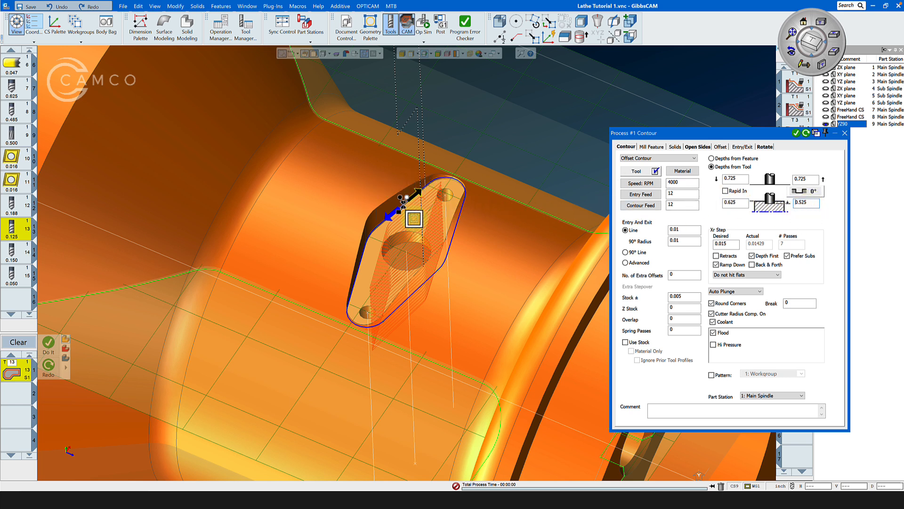
pyautogui.moveTo(825, 236)
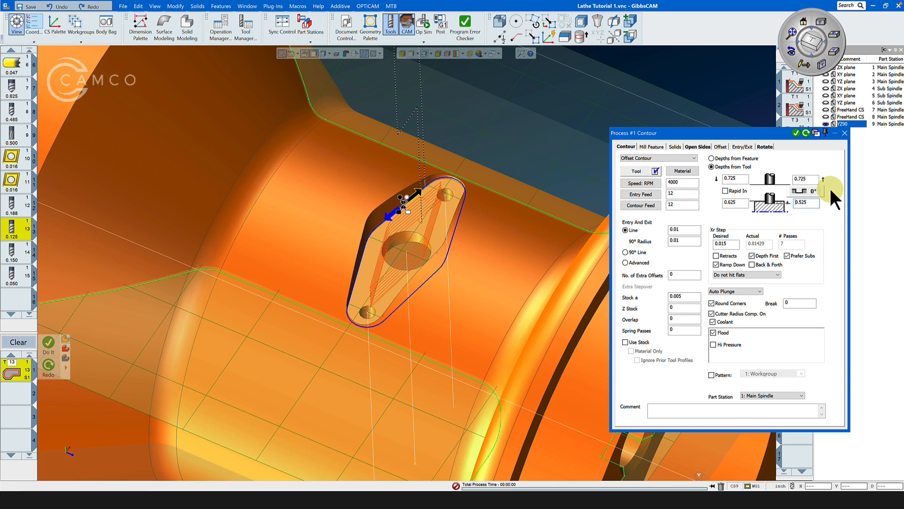
pyautogui.moveTo(814, 233)
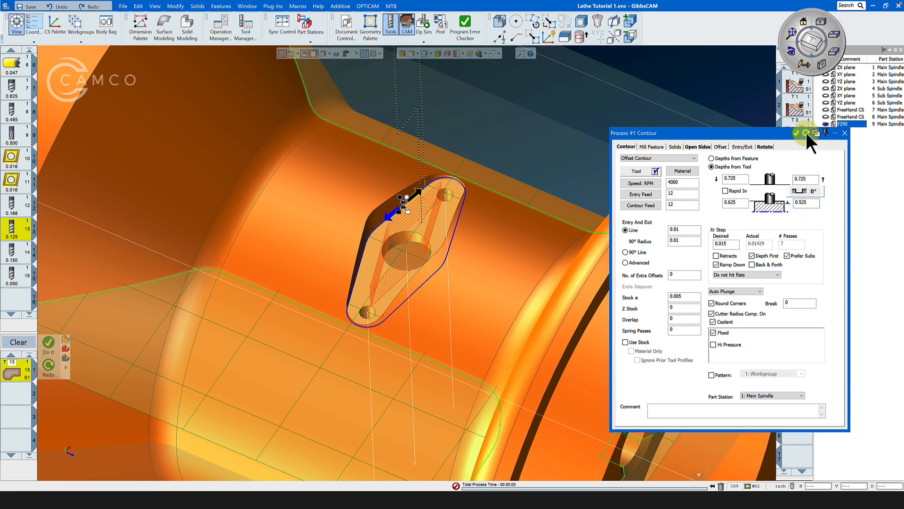
pyautogui.moveTo(744, 225)
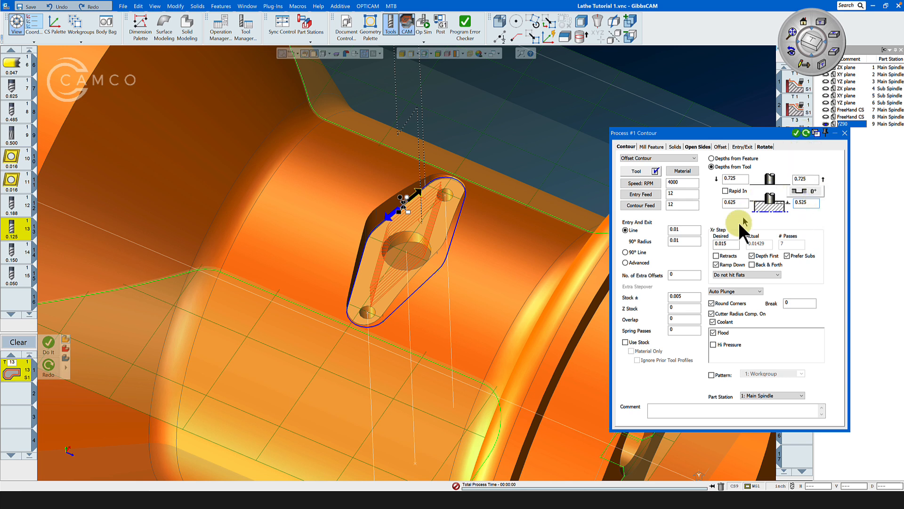
pyautogui.click(684, 296)
pyautogui.write('0')
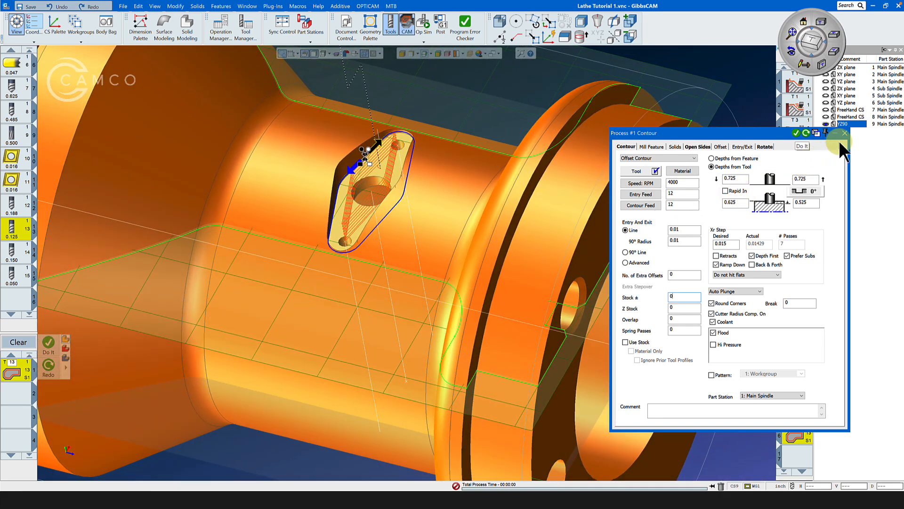
# Step: Generate the contour operation and keep the tool 14 drilling at a fixed rotary position
pyautogui.click(845, 134)
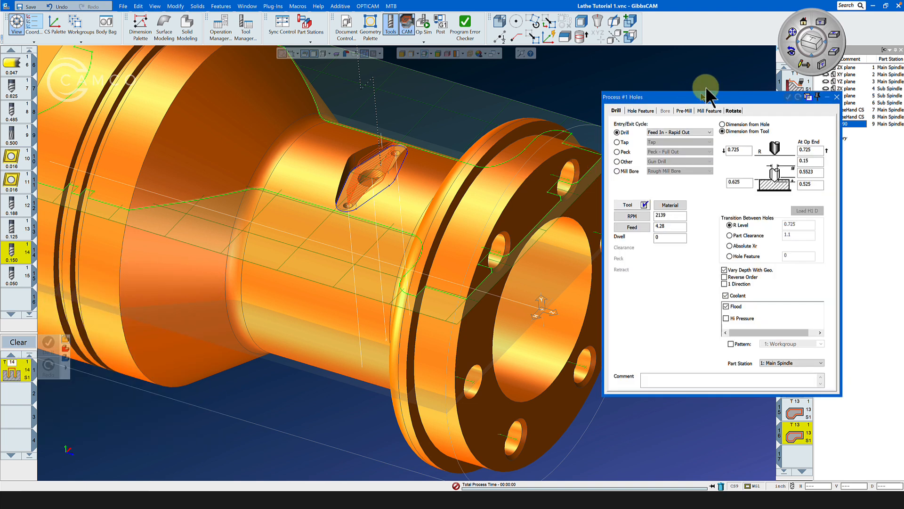
pyautogui.click(732, 110)
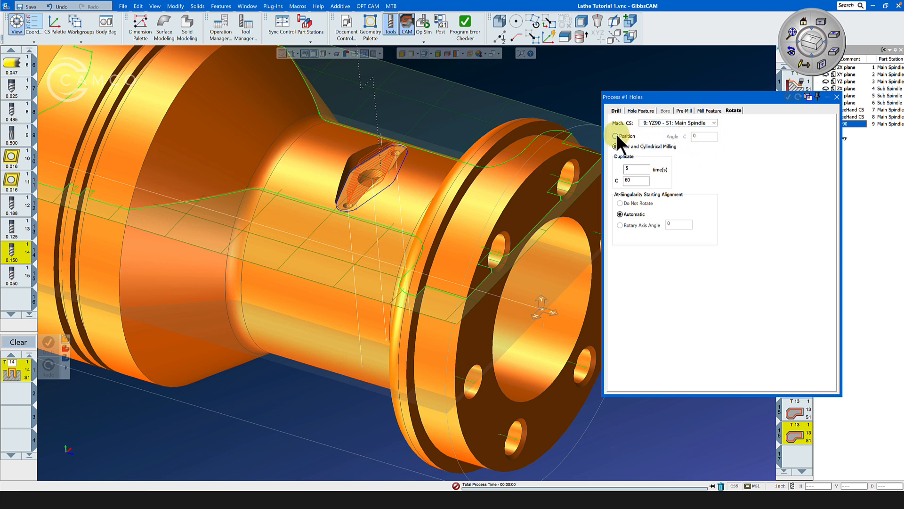
pyautogui.click(616, 136)
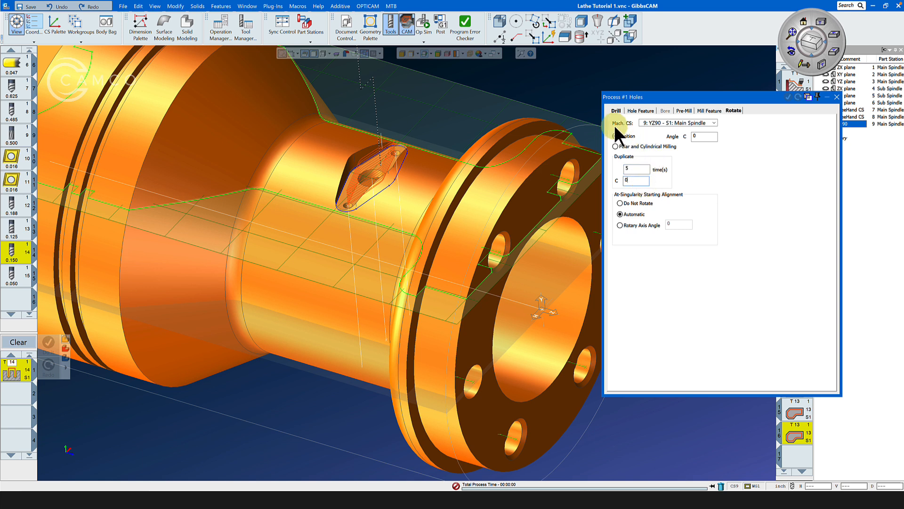
pyautogui.click(615, 110)
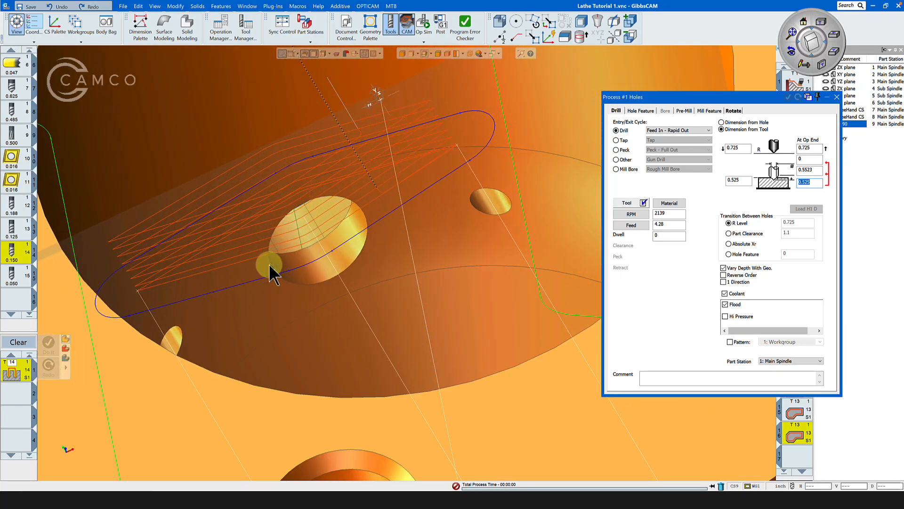
pyautogui.moveTo(267, 278)
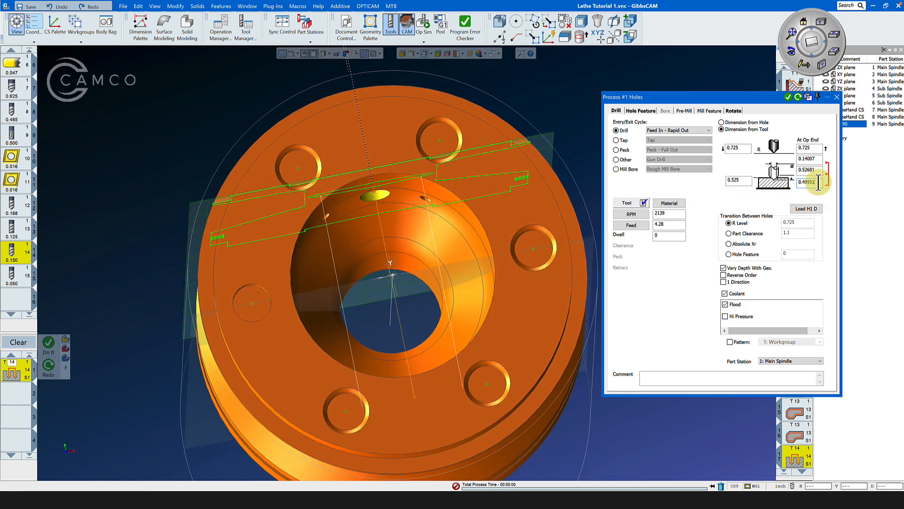
# Step: Select the hole bottom depth field to replace it with 0.45
pyautogui.tripleClick(806, 182)
pyautogui.write('0.45')
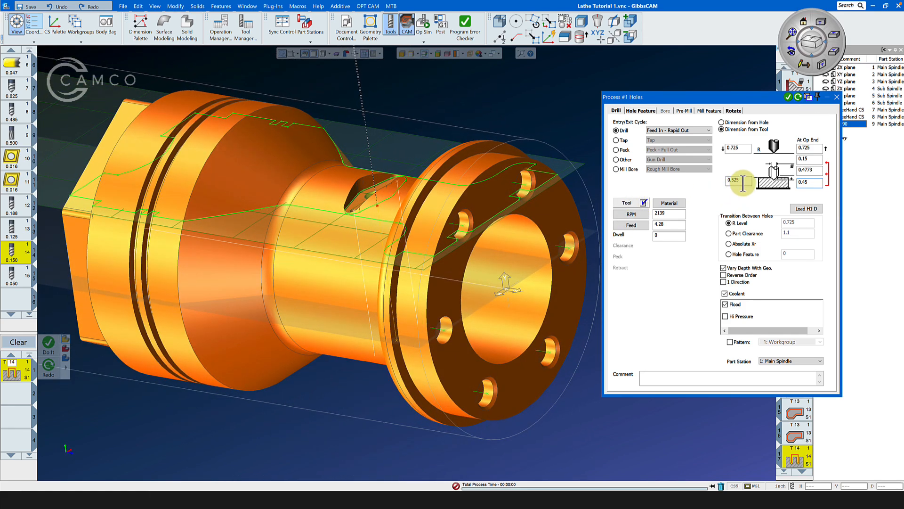
pyautogui.moveTo(10, 283)
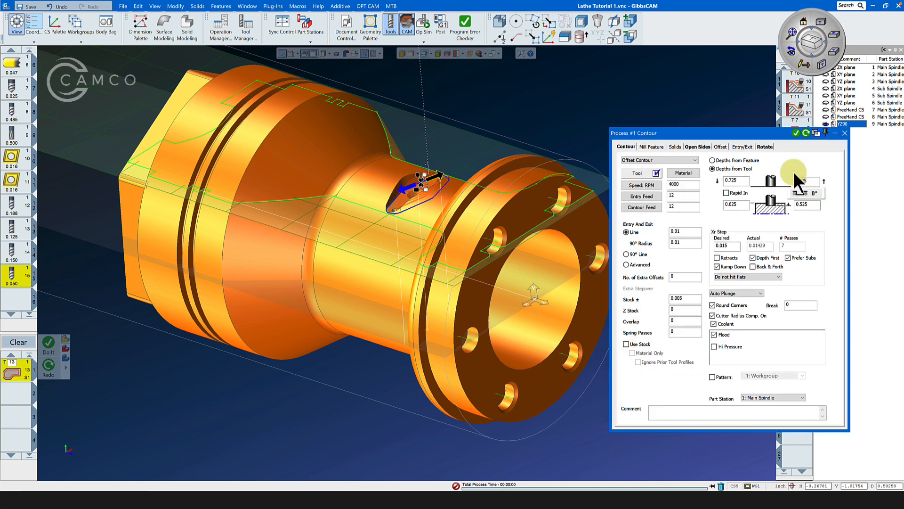
# Step: Enter a C angle of 180 on the contour's Rotate tab and apply the duplicate
pyautogui.click(764, 146)
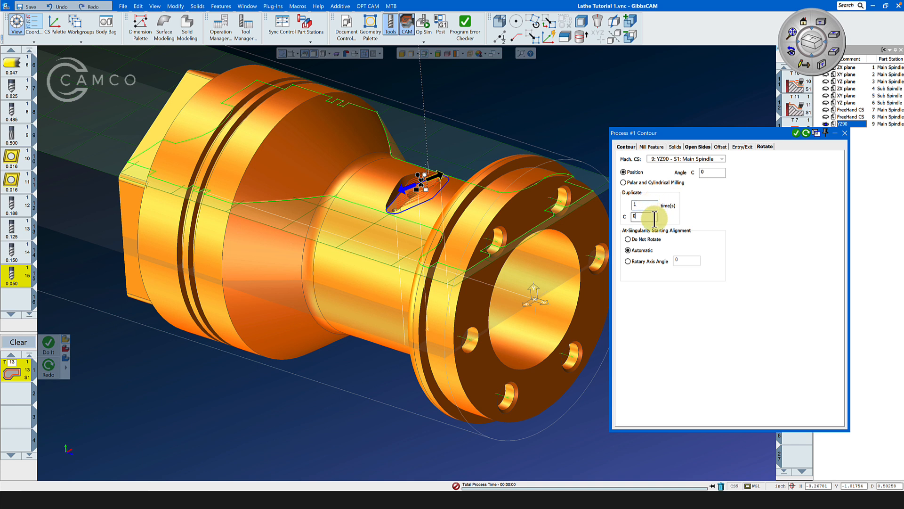
pyautogui.write('180')
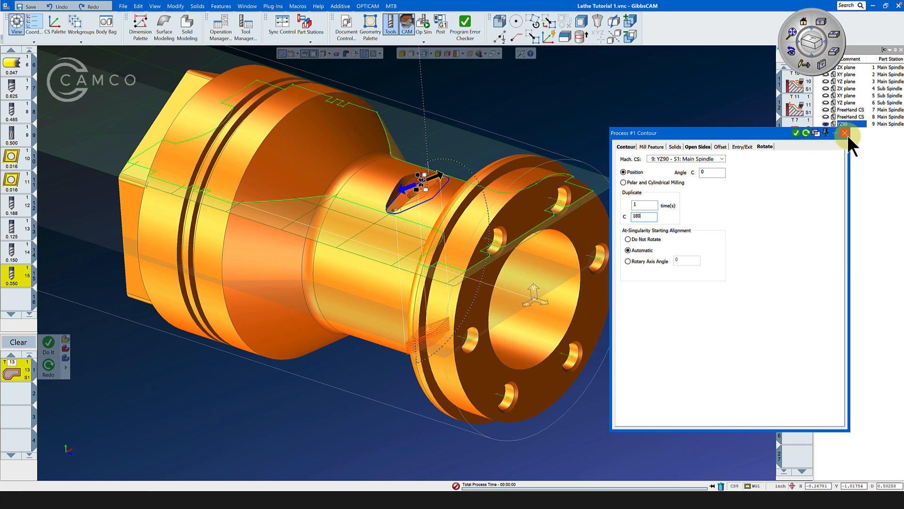
pyautogui.click(844, 132)
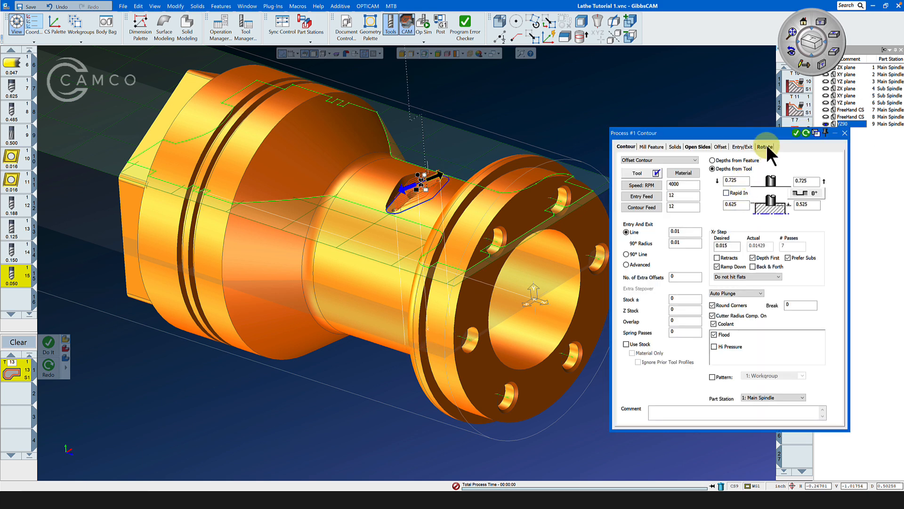
pyautogui.click(766, 146)
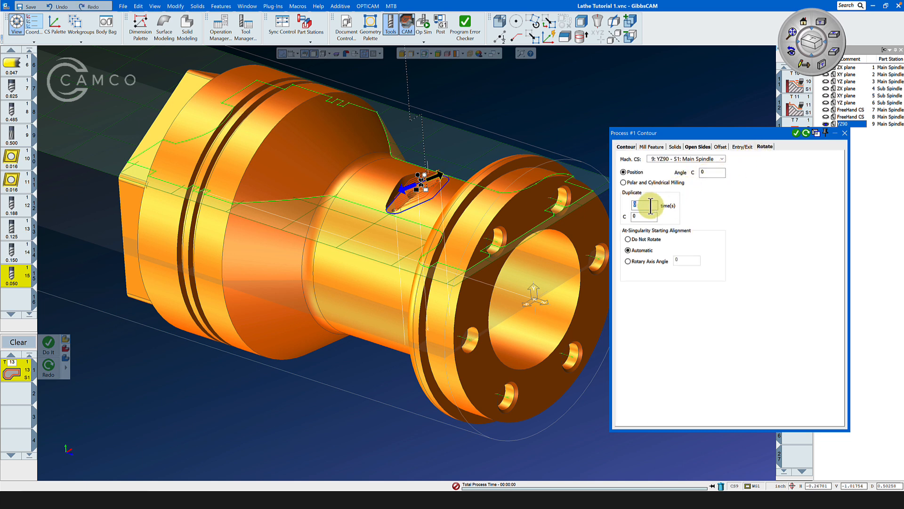
pyautogui.click(642, 216)
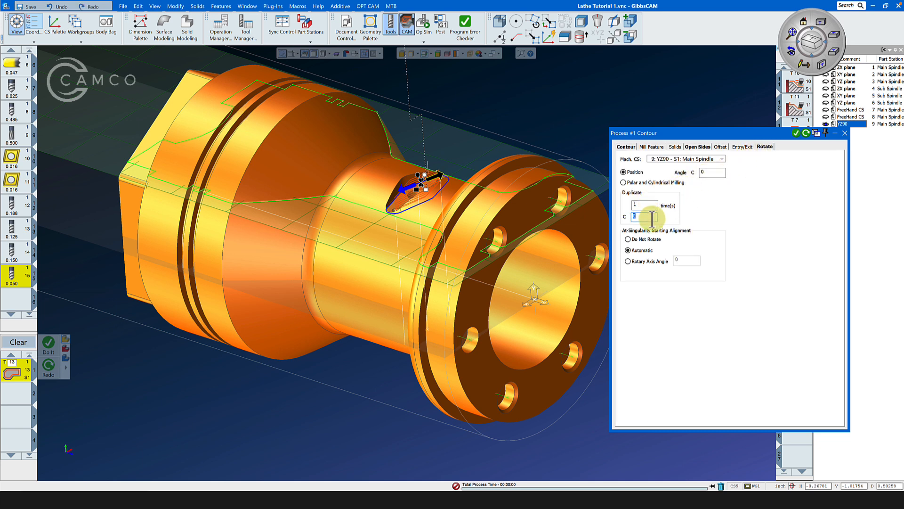
pyautogui.write('180')
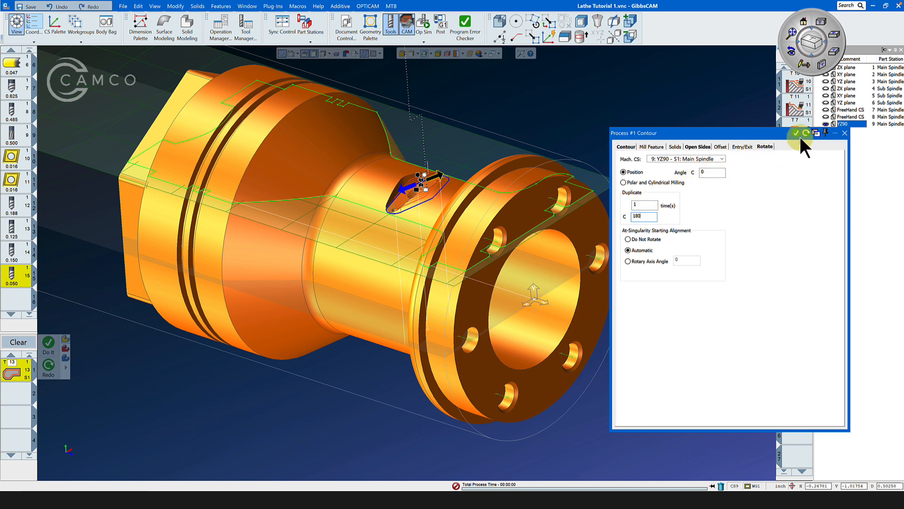
pyautogui.click(796, 133)
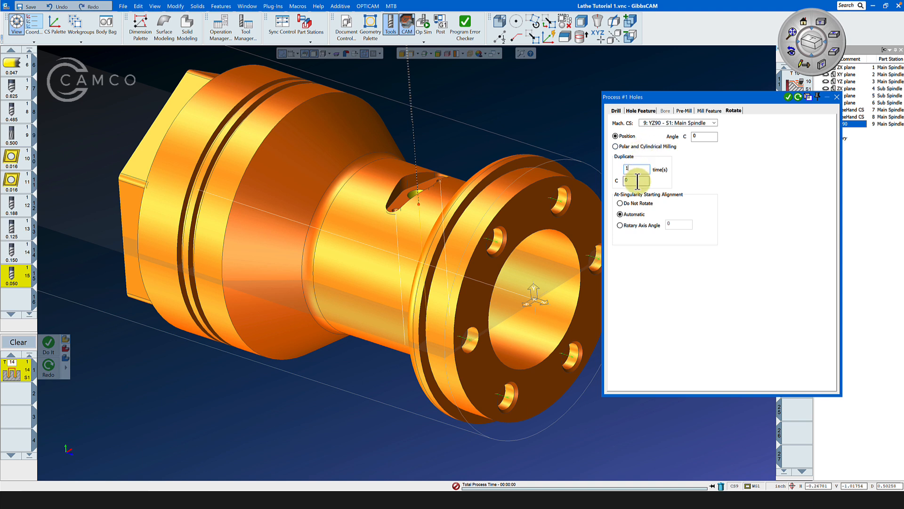
# Step: Enter 180 as the drilling process's duplicate C angle and apply it
pyautogui.write('18')
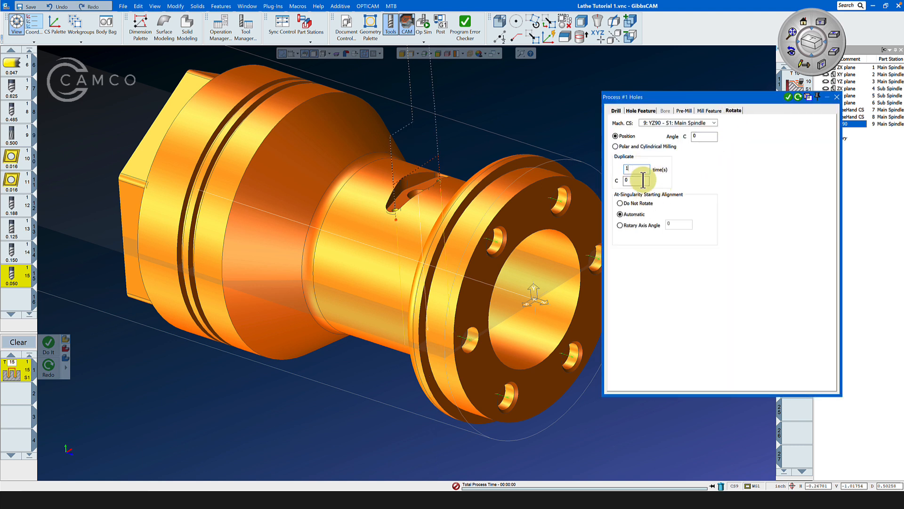
pyautogui.write('180')
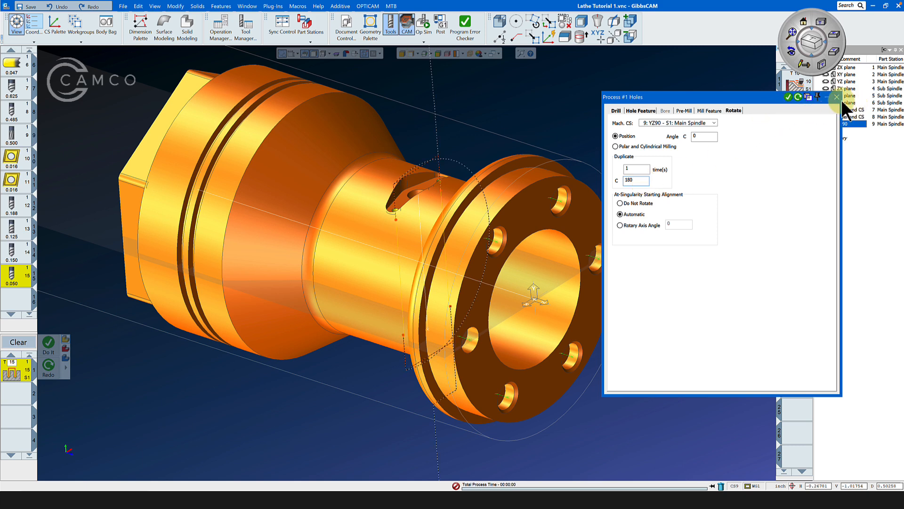
pyautogui.click(836, 98)
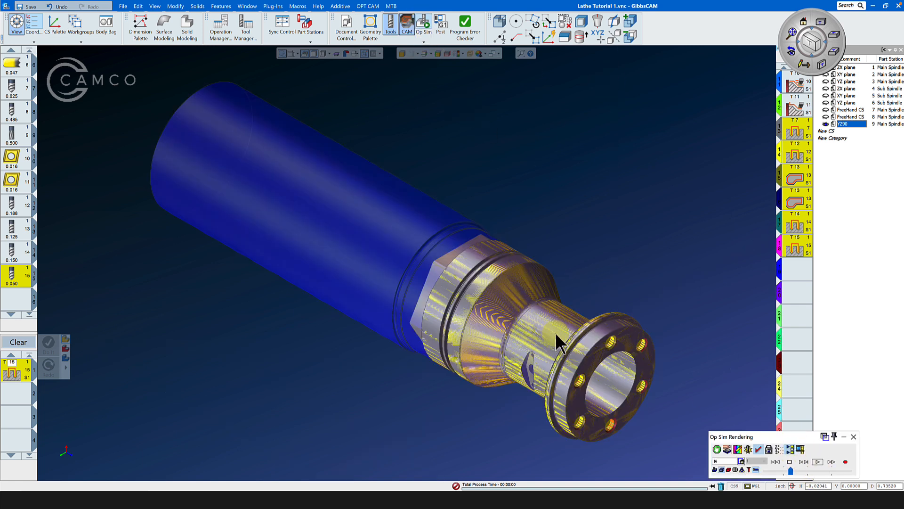
pyautogui.moveTo(810, 424)
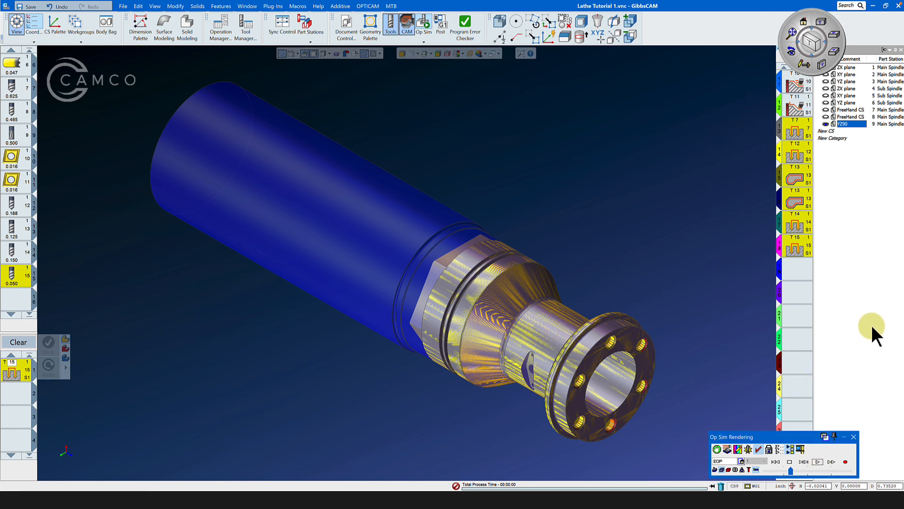
pyautogui.moveTo(874, 338)
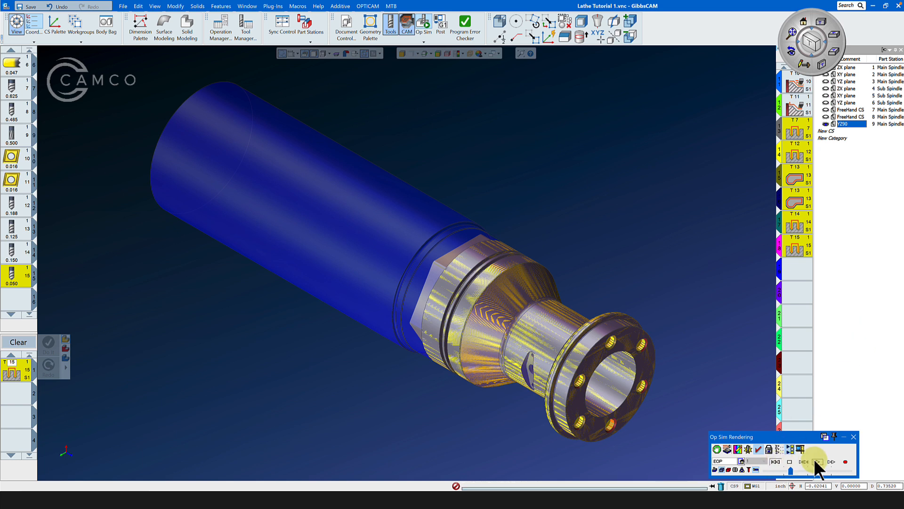
# Step: Play the Op Sim Rendering simulation through to the end
pyautogui.click(817, 461)
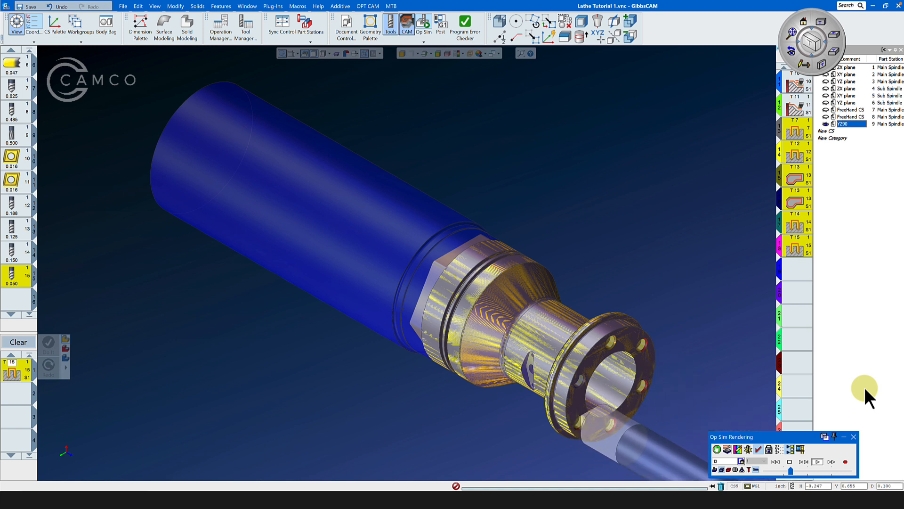
pyautogui.click(818, 461)
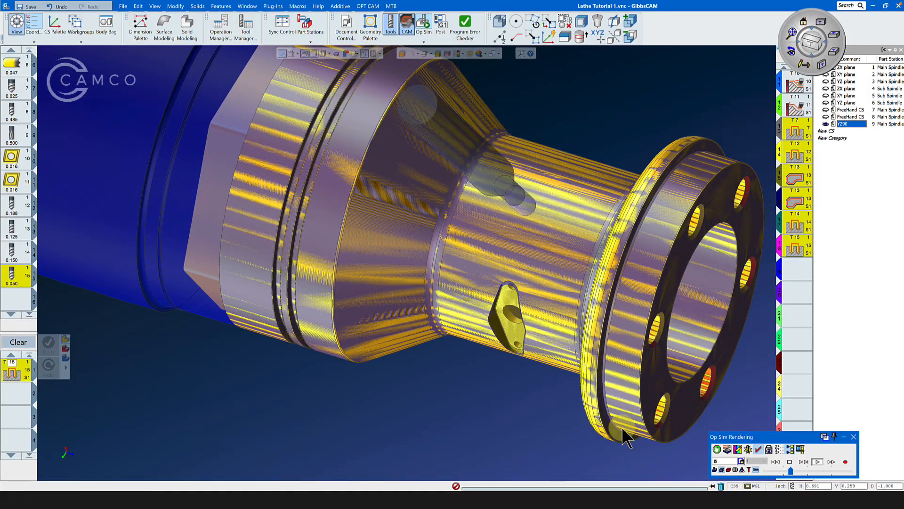
pyautogui.click(817, 460)
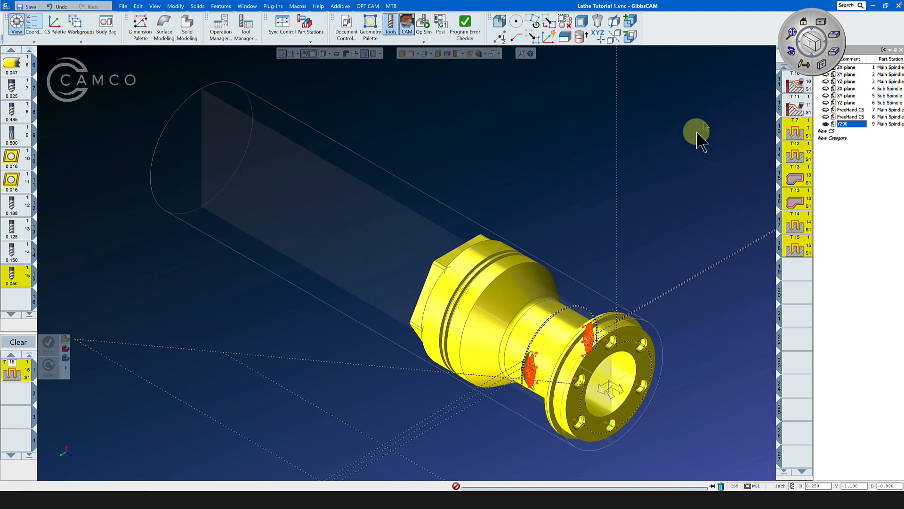
pyautogui.moveTo(675, 218)
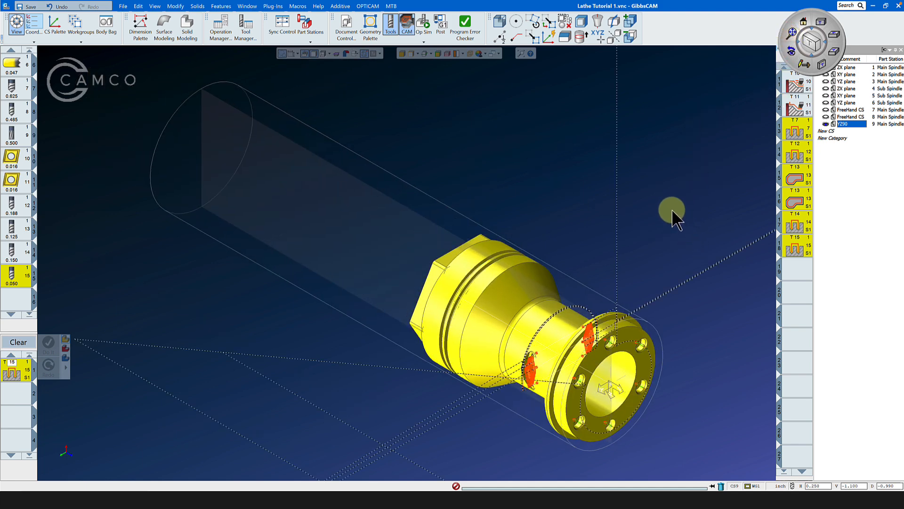